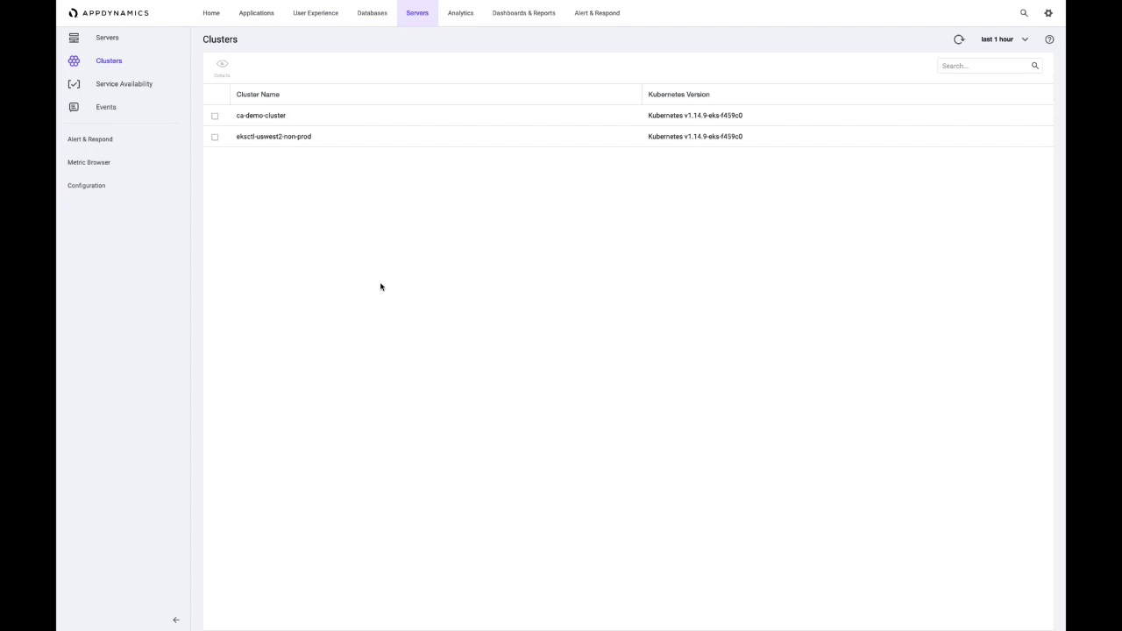
mouse_move(298, 161)
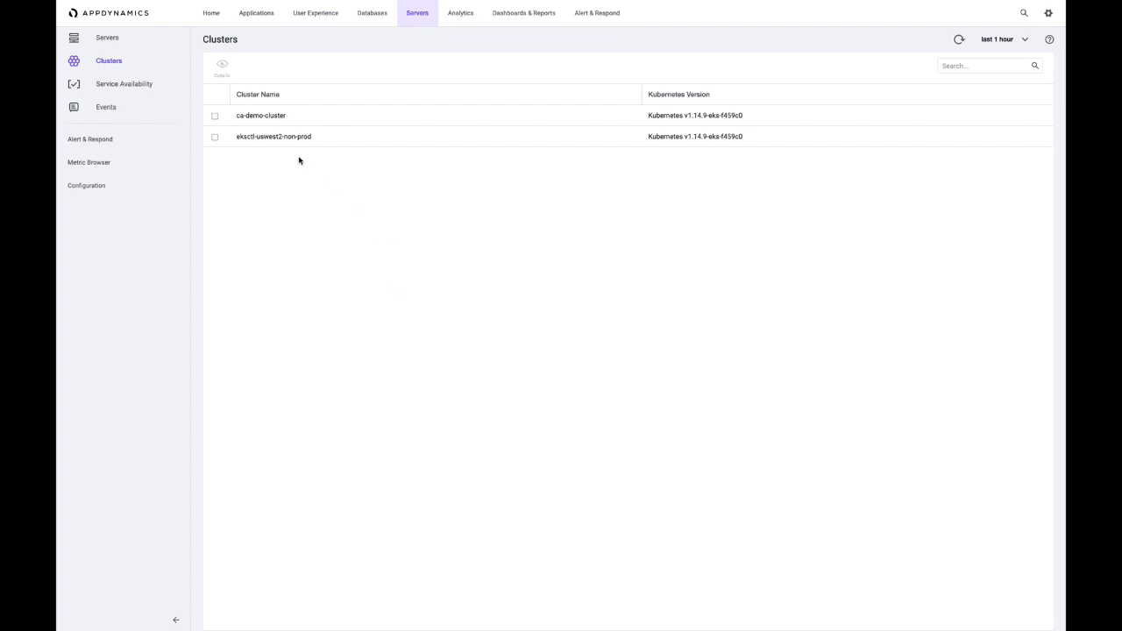
- Open the ca-demo-cluster from the Servers > Clusters list
click(259, 116)
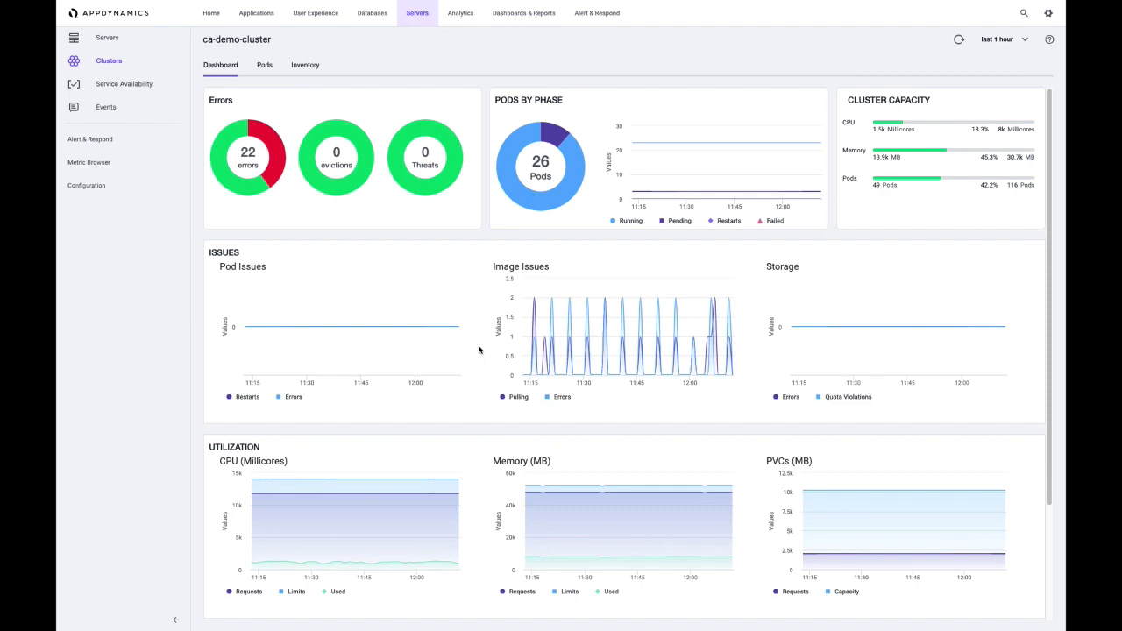
- Review the dashboard's utilization and quota figures, then go to the cluster's Events list
scroll(down, 3)
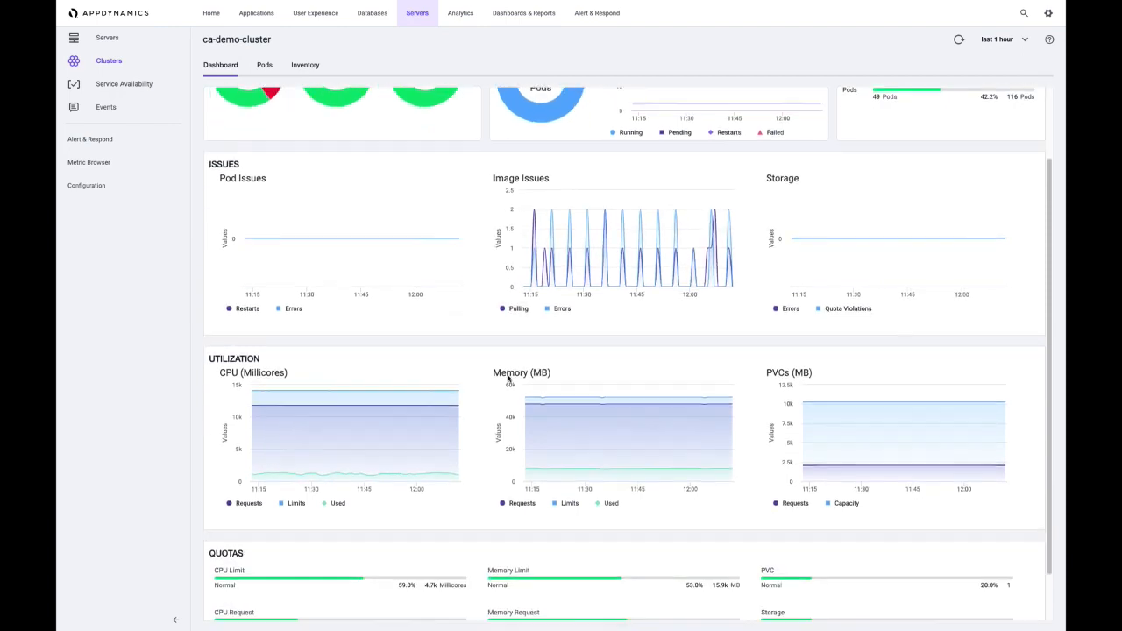
scroll(down, 3)
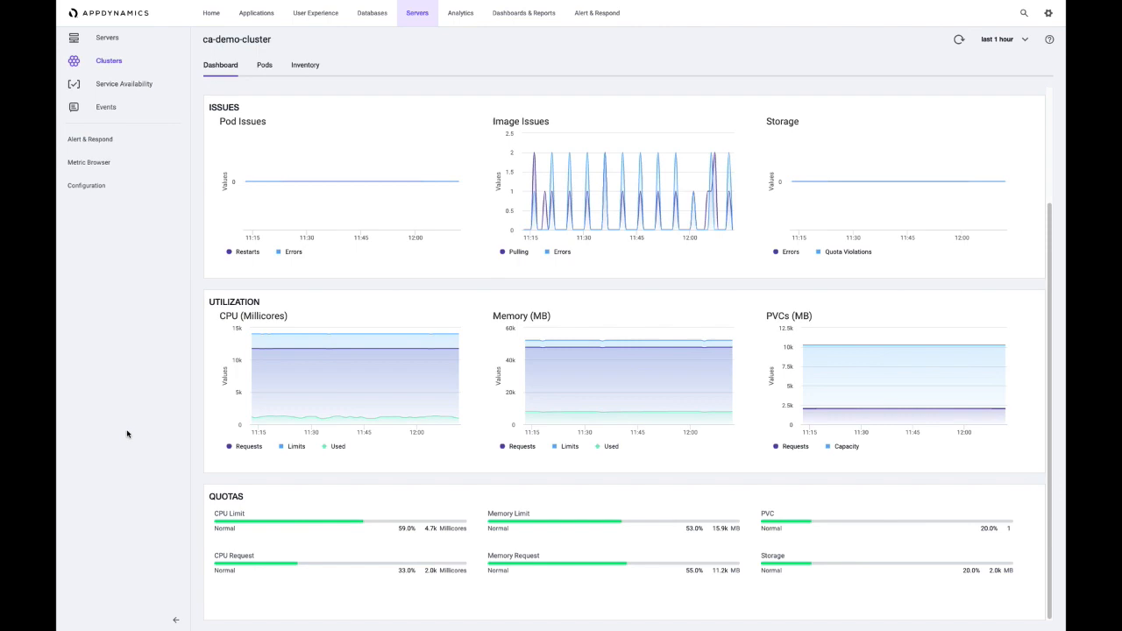
mouse_move(181, 400)
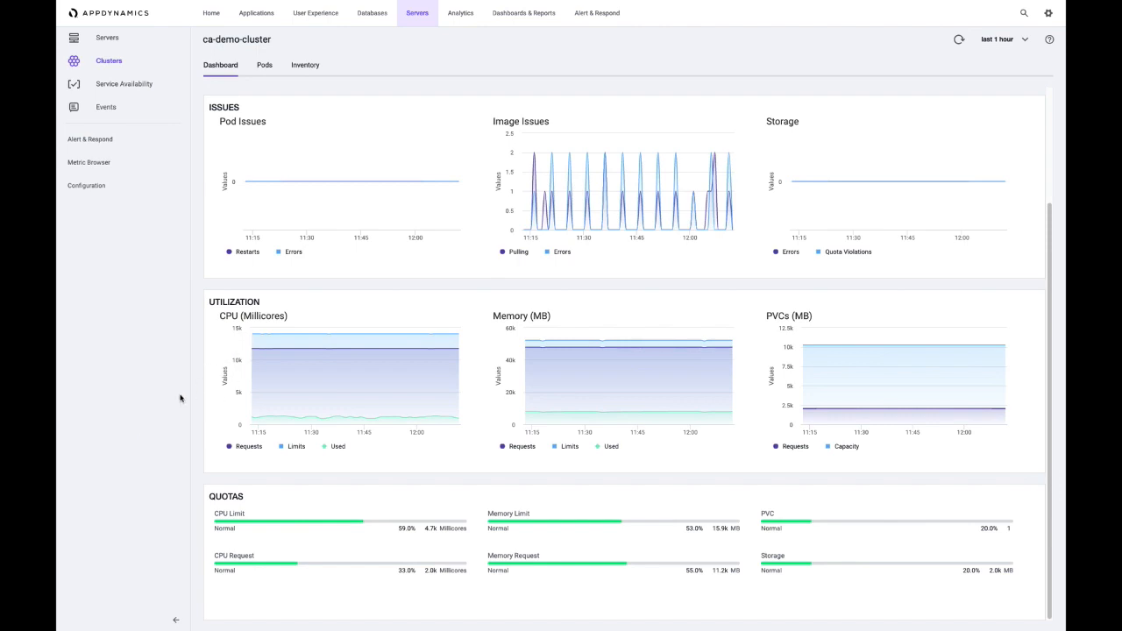
mouse_move(158, 414)
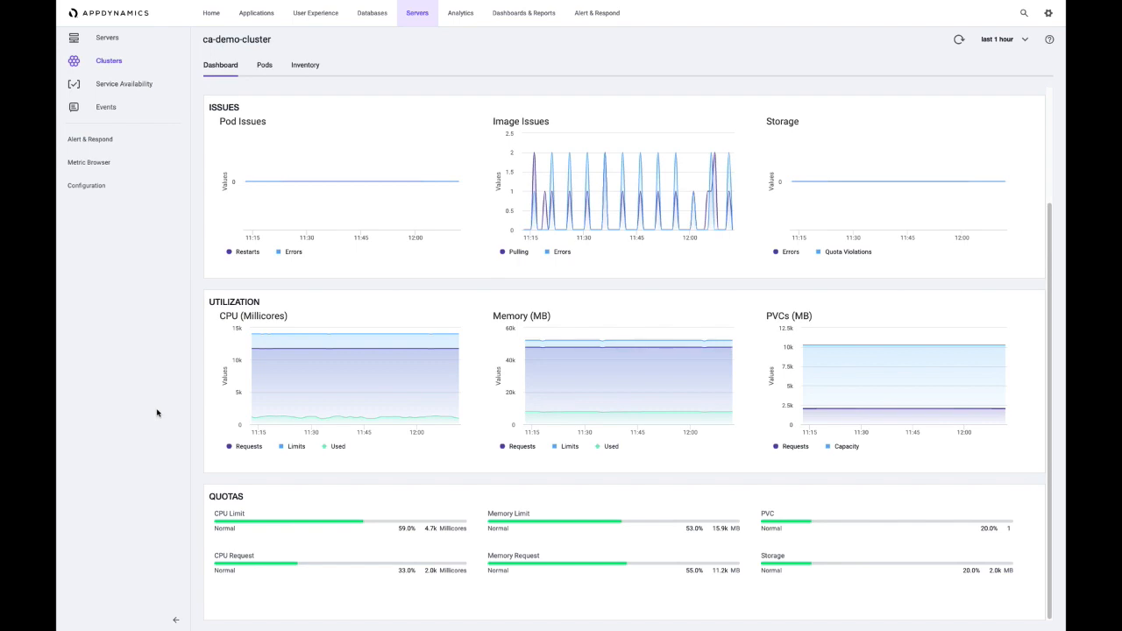
mouse_move(424, 424)
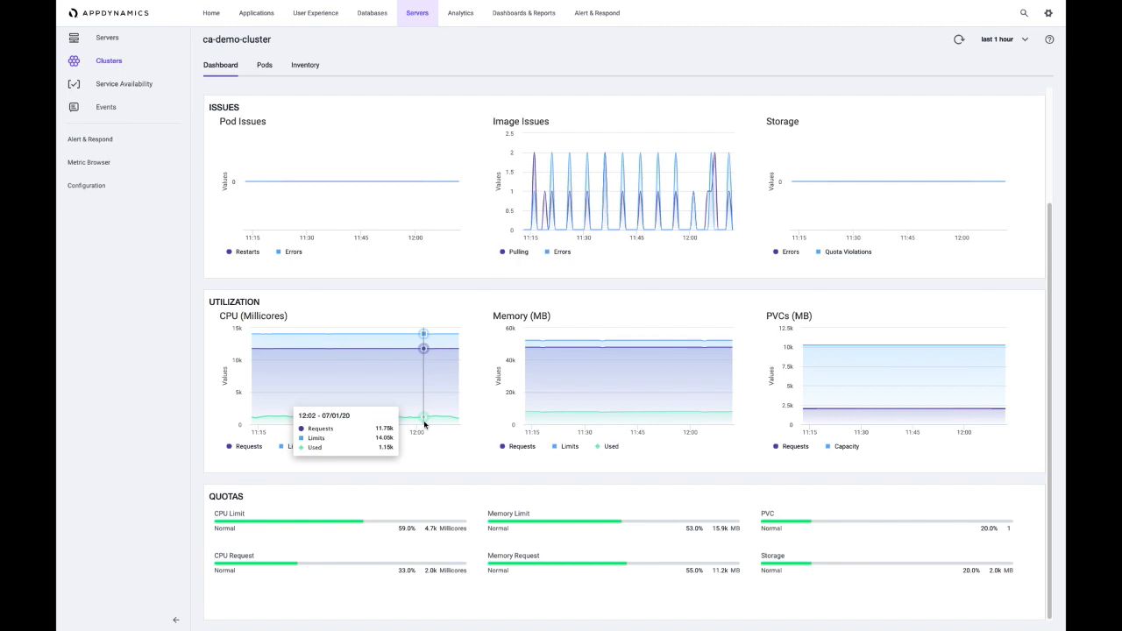
mouse_move(164, 535)
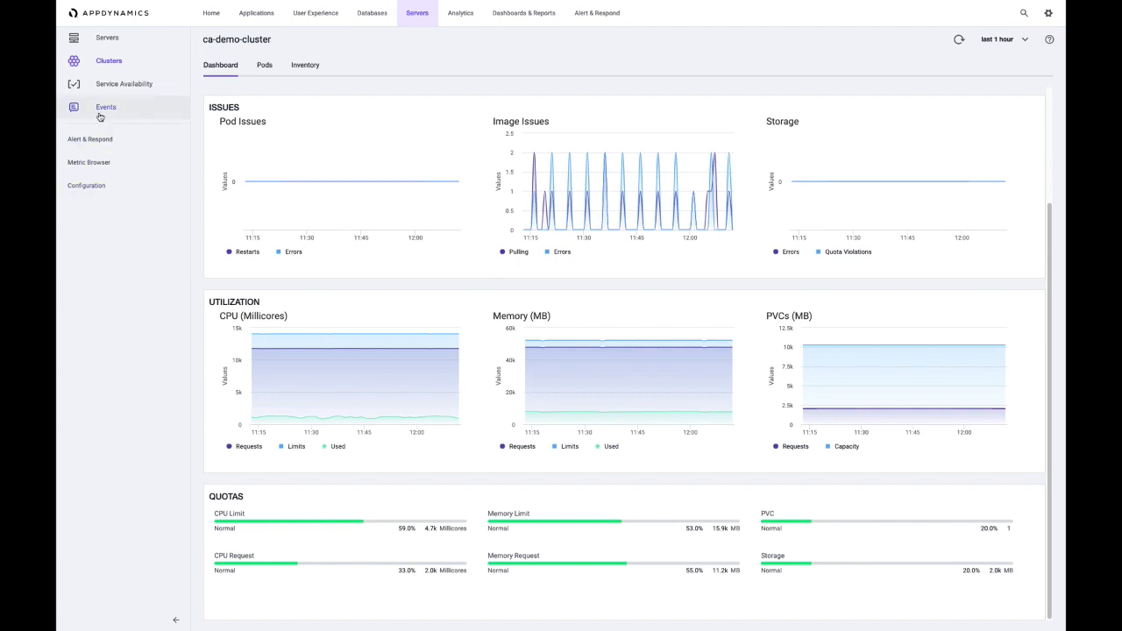
click(105, 107)
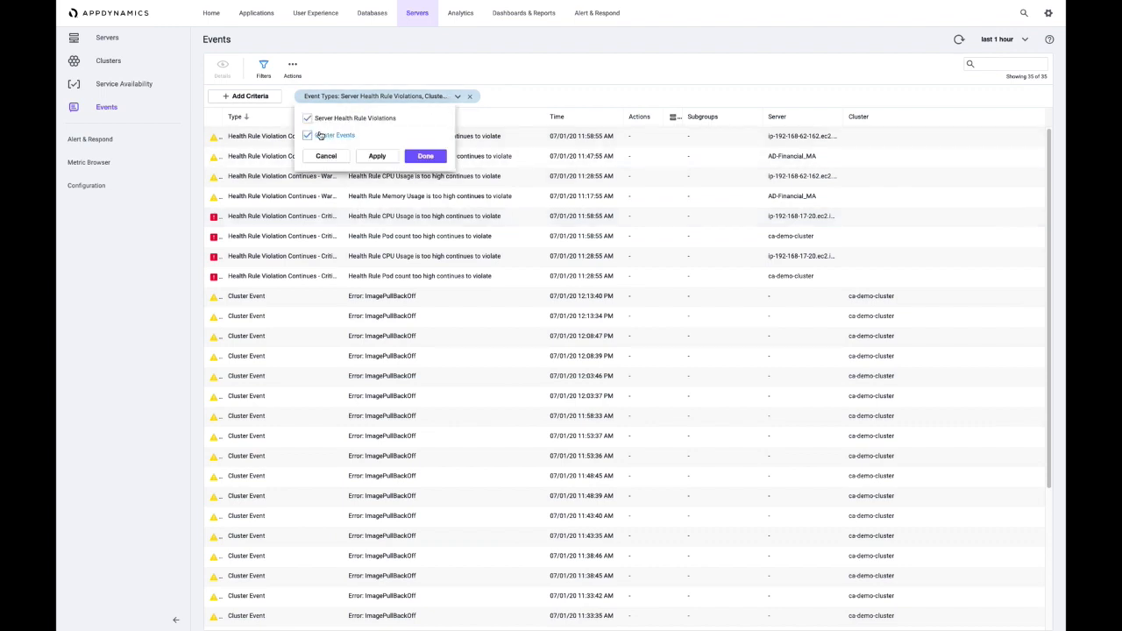
- Filter Events to Cluster Events only and open an ImagePullBackOff event's affected payment-service pod
click(309, 118)
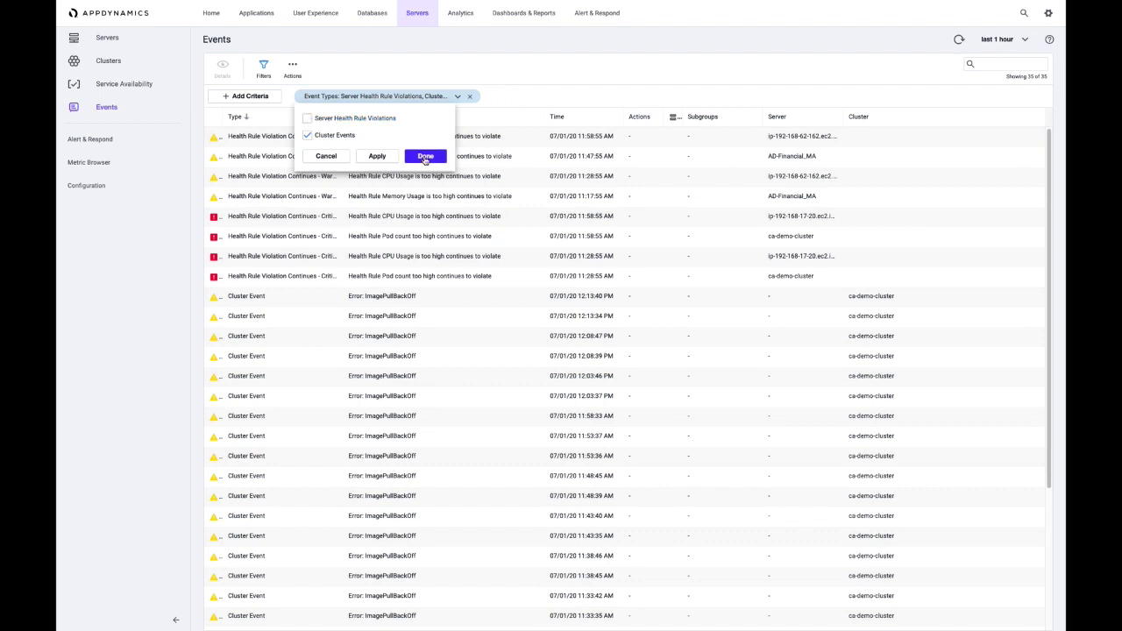
click(425, 156)
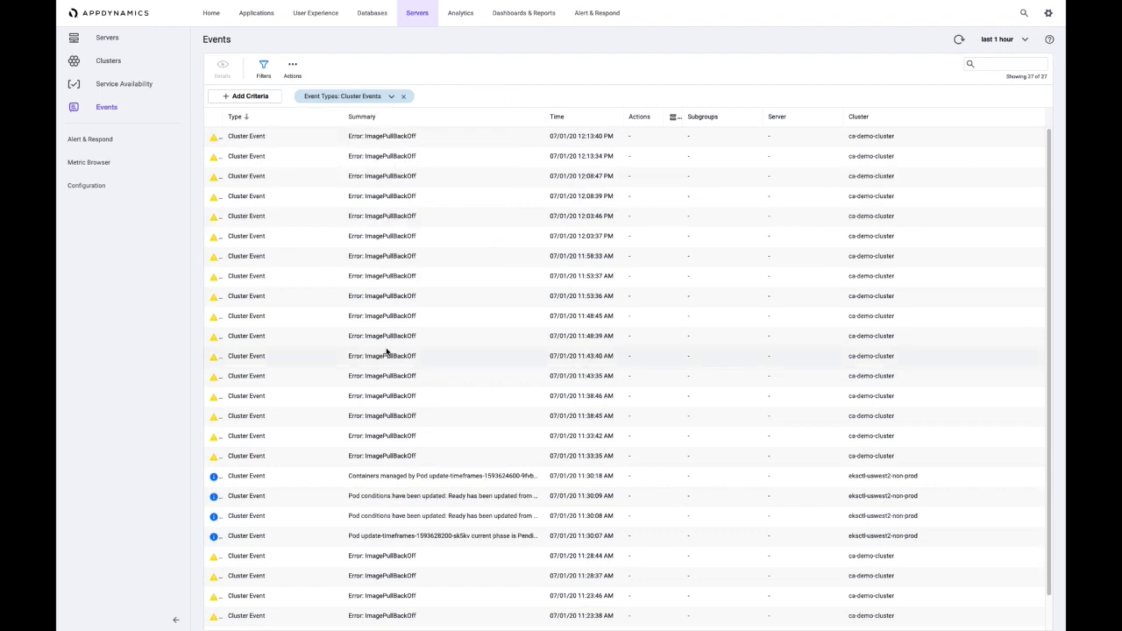
mouse_move(382, 356)
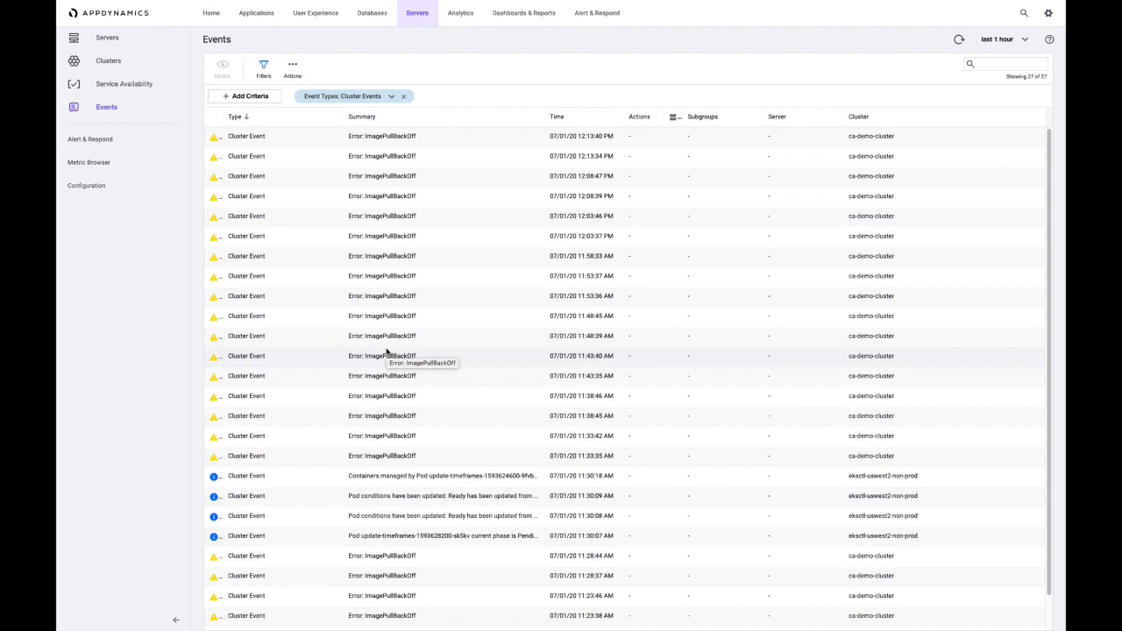
mouse_move(355, 207)
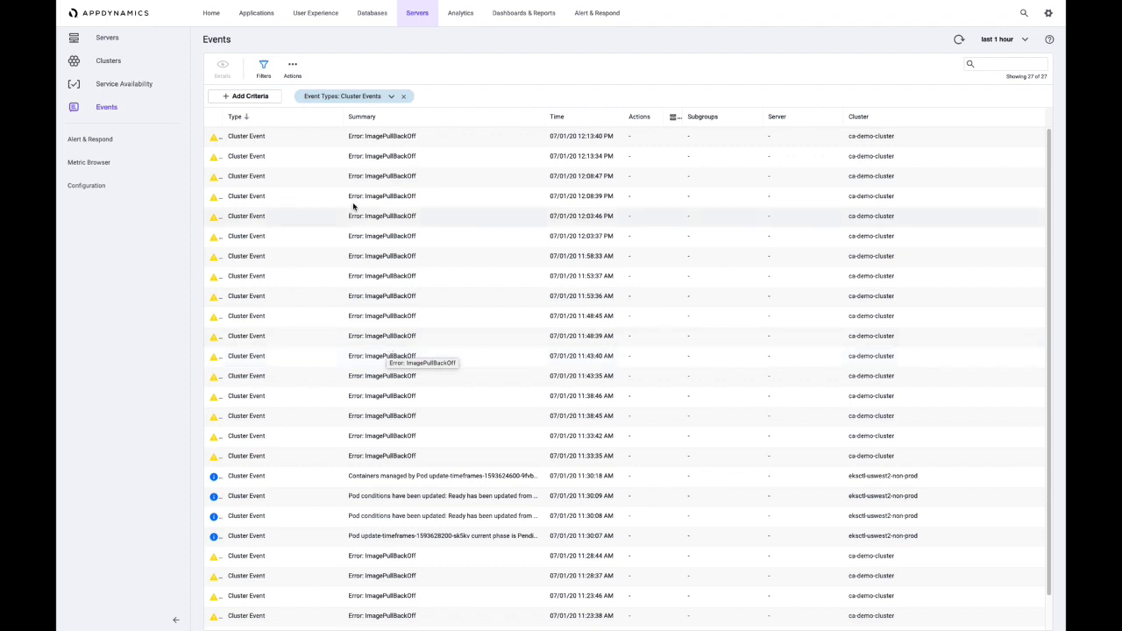
mouse_move(350, 143)
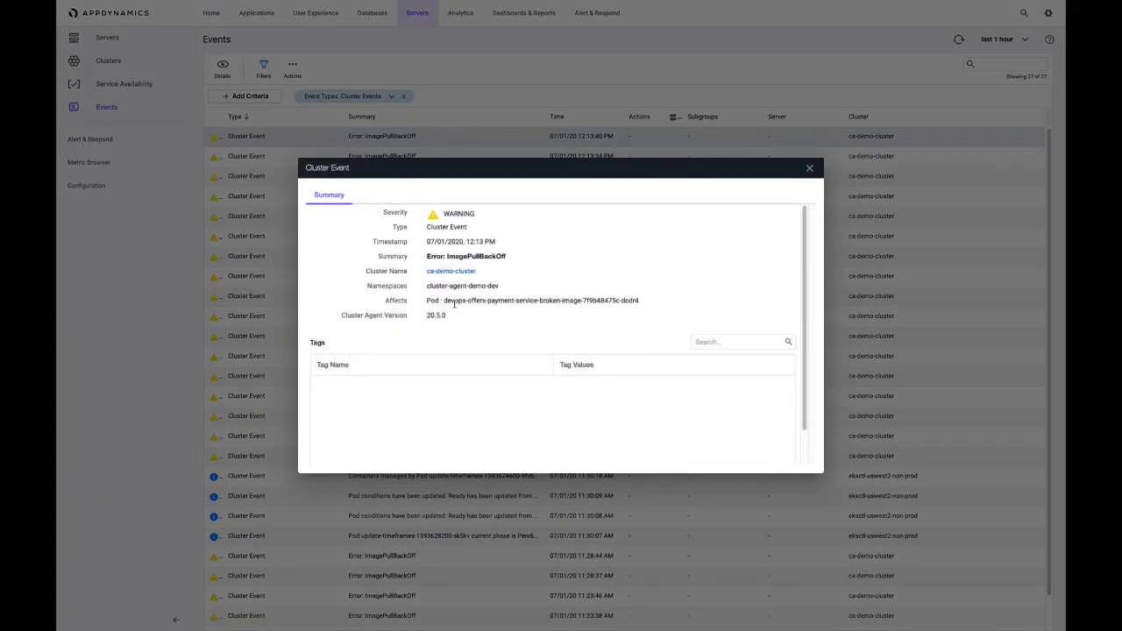
double_click(533, 300)
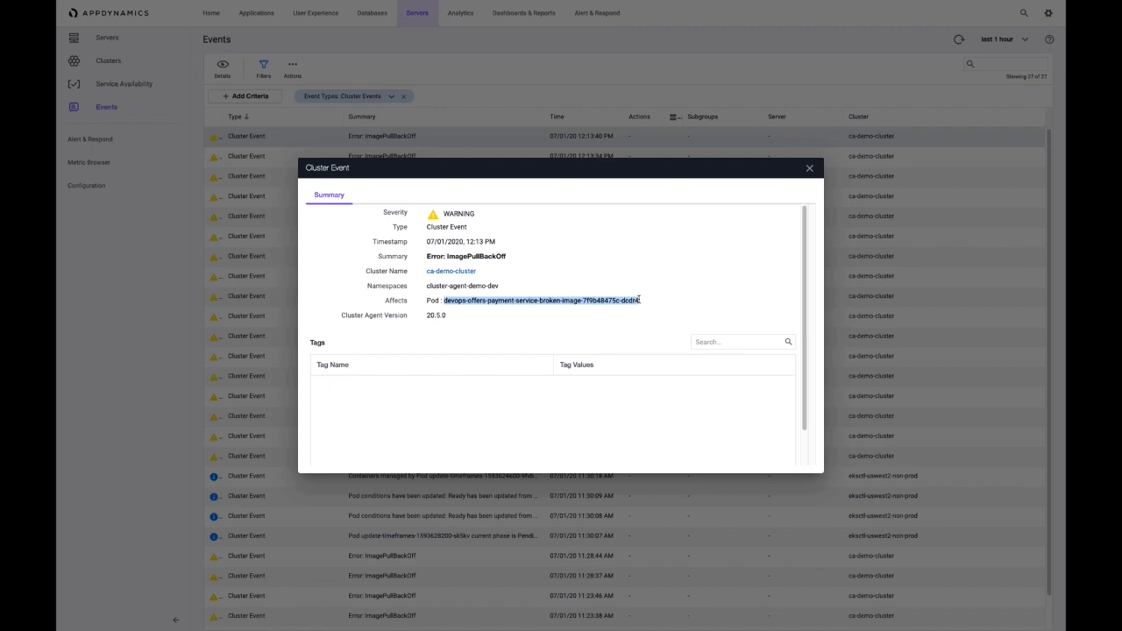
mouse_move(516, 331)
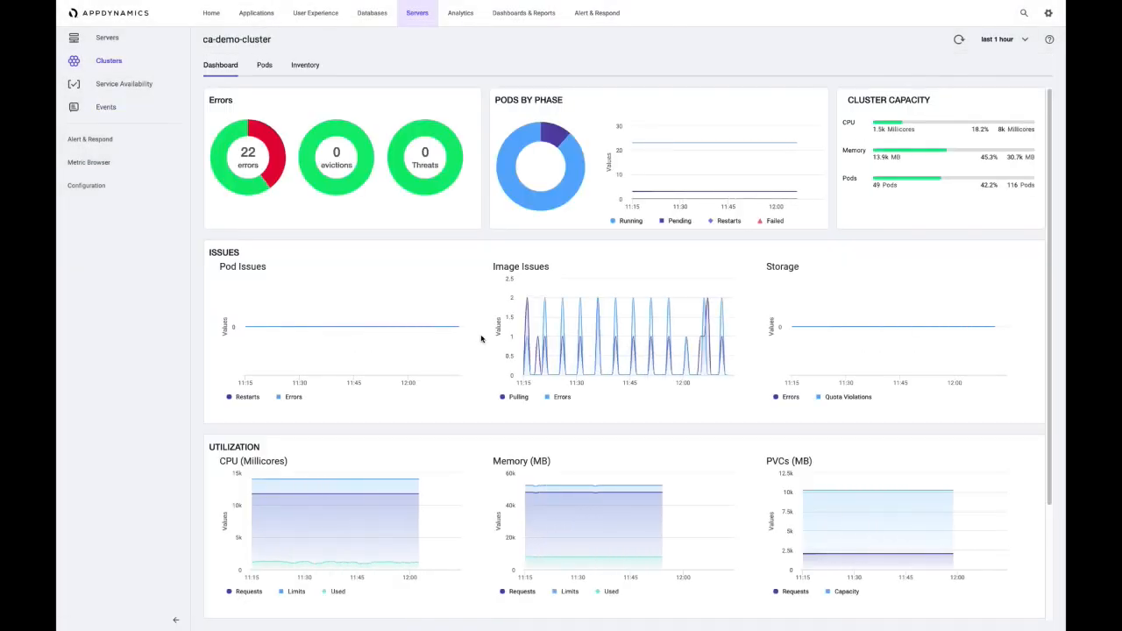
- In the Pods list, review the pending payment-service pod's failed ImagePullBackOff event and close its details
click(263, 65)
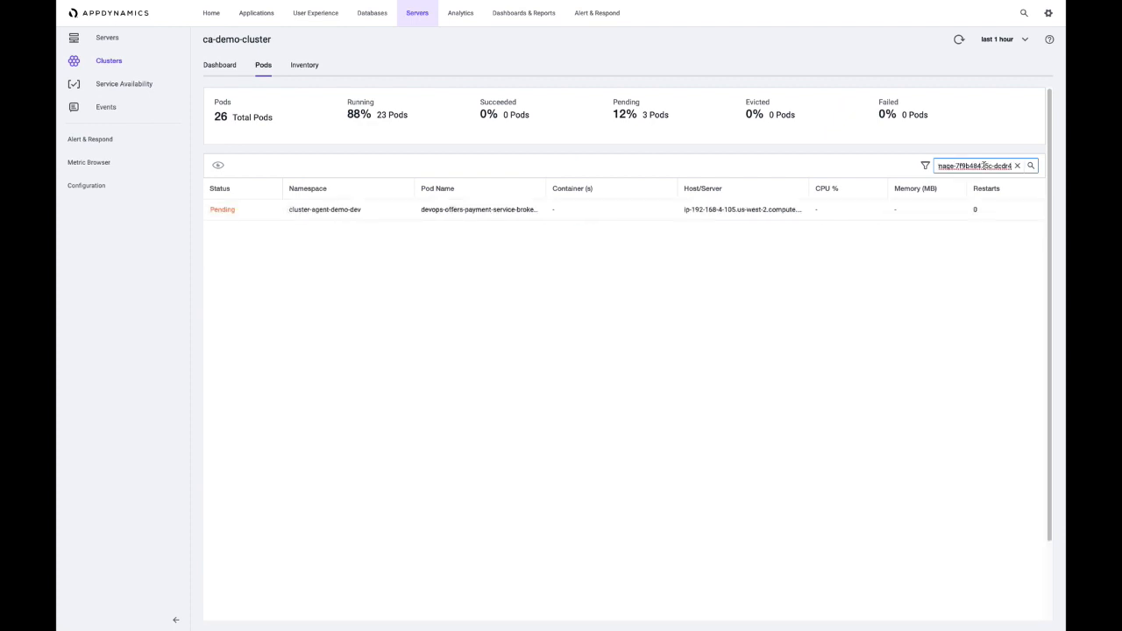
click(481, 211)
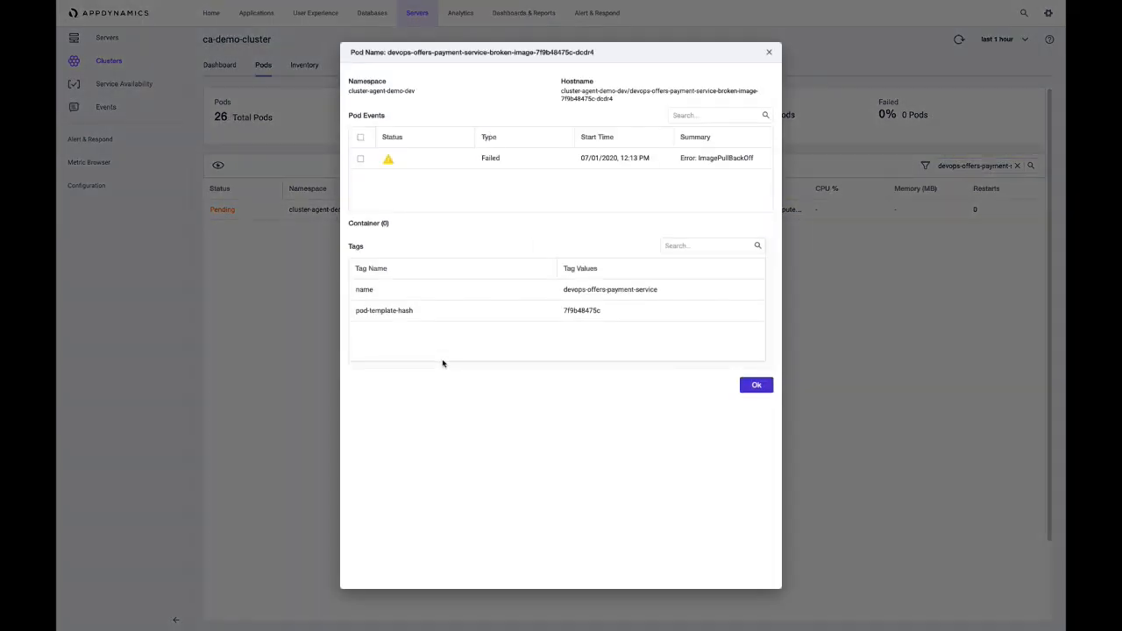
mouse_move(541, 214)
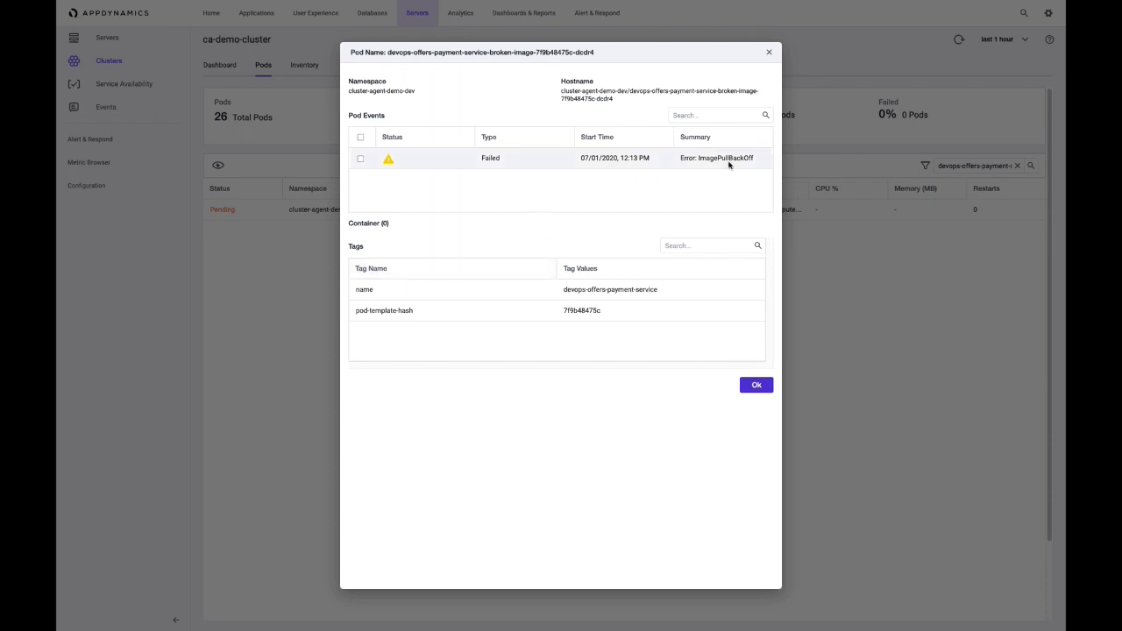
mouse_move(715, 158)
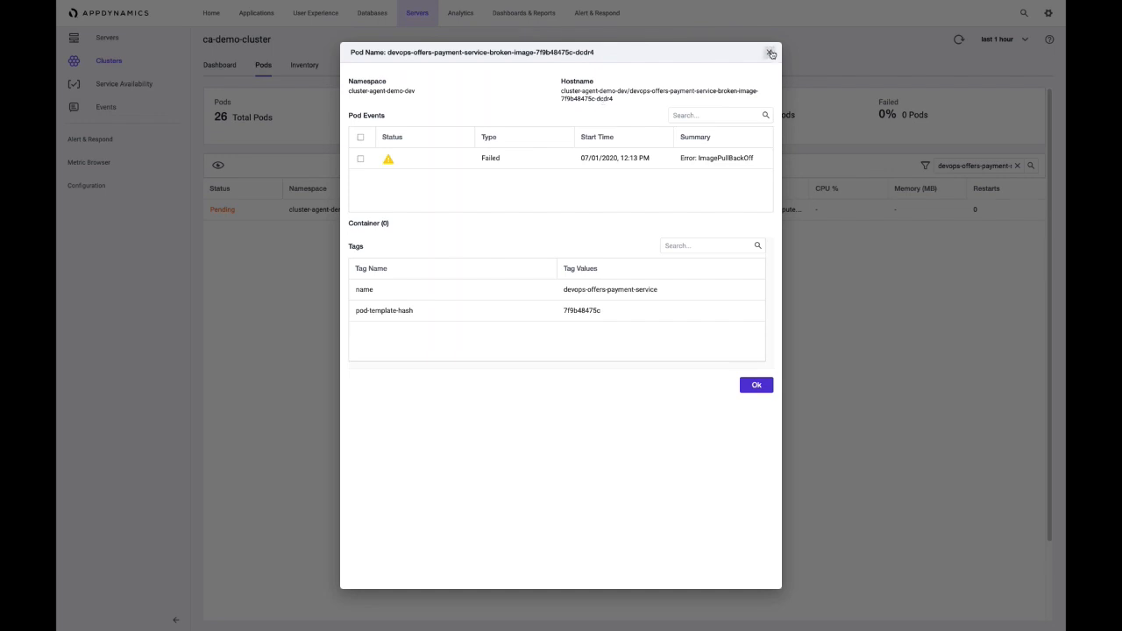
click(769, 52)
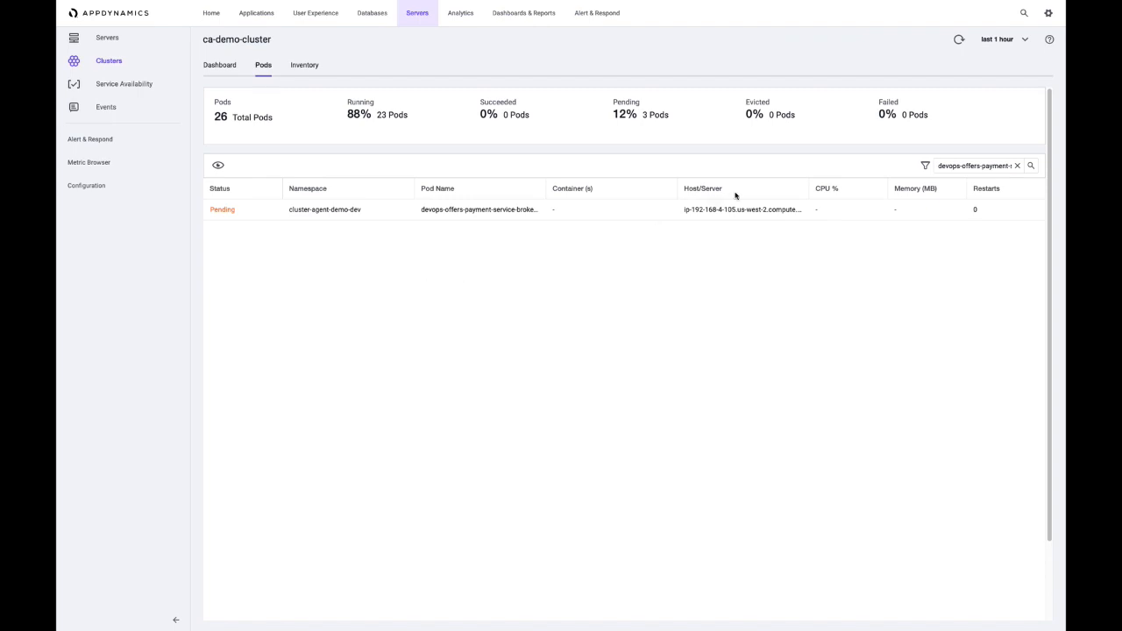
- Filter pods by 'profile' and open the profile-service v2 pod with 444 restarts
click(1017, 165)
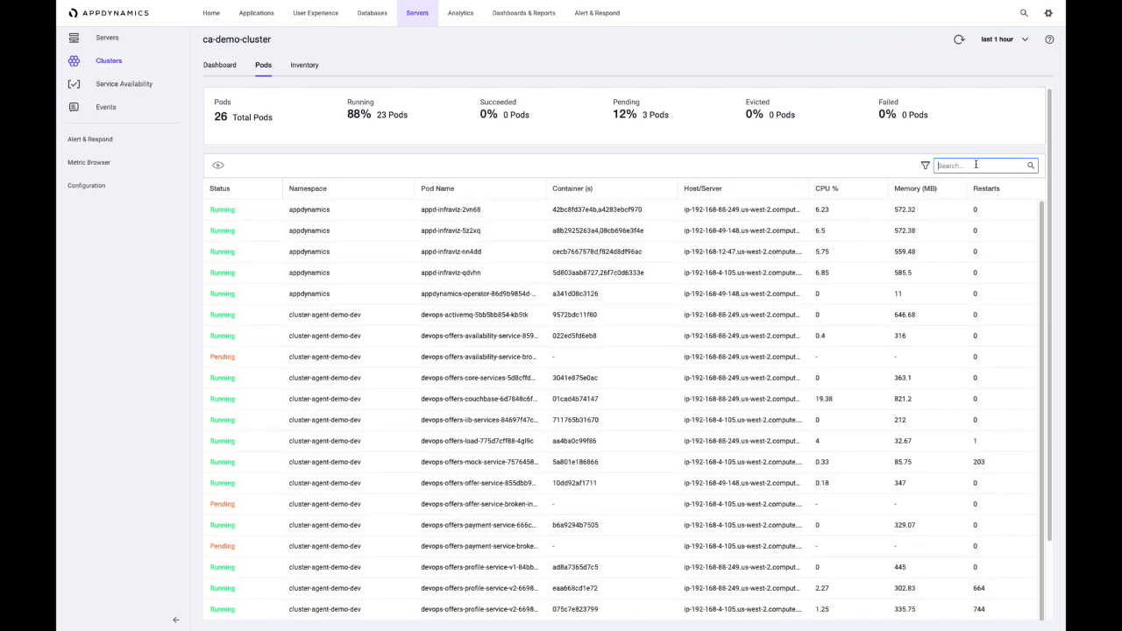
text(profile)
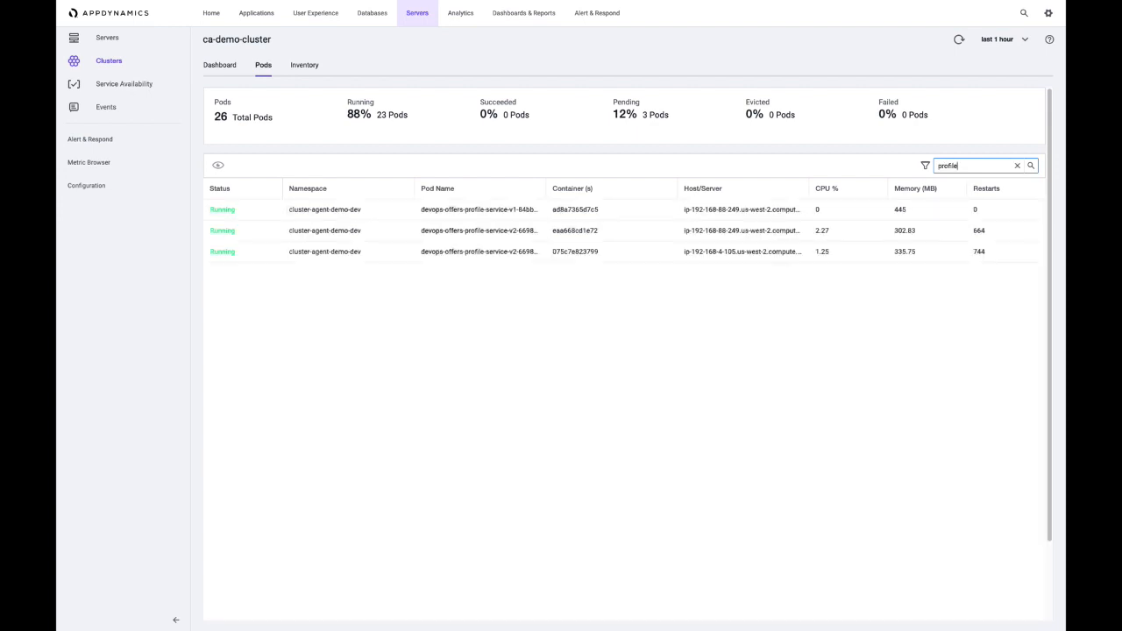
mouse_move(617, 252)
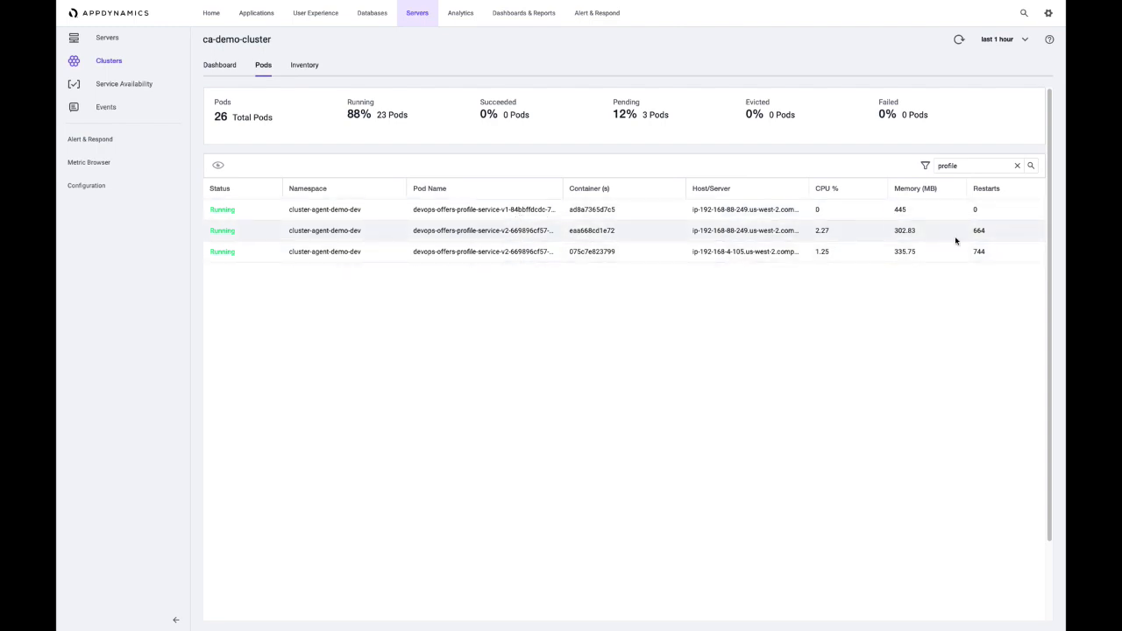
mouse_move(977, 235)
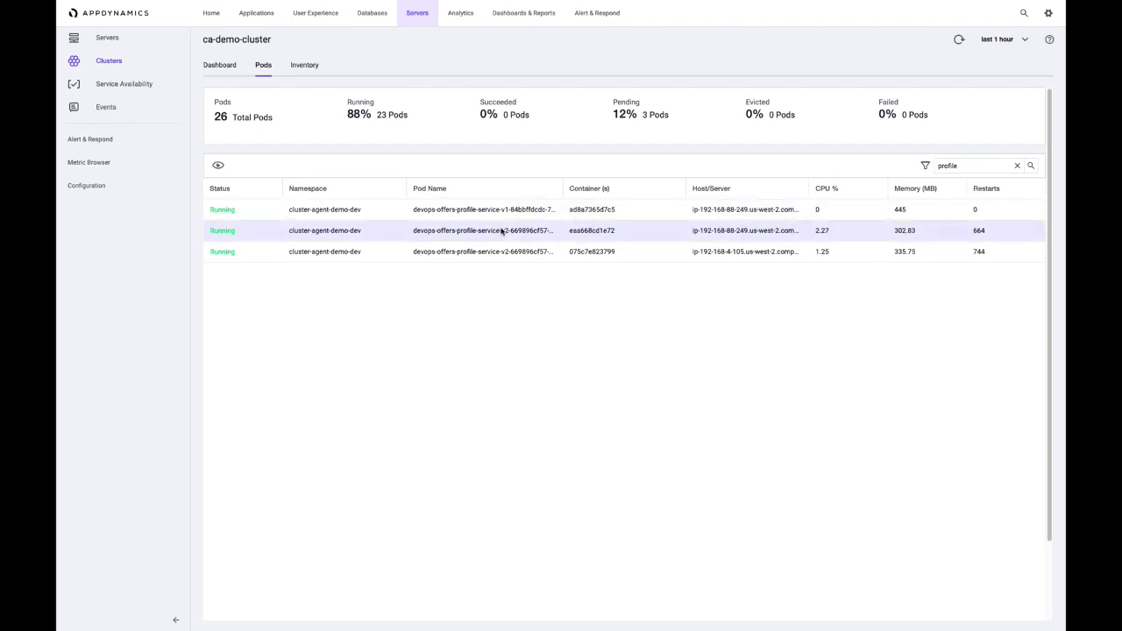
click(484, 231)
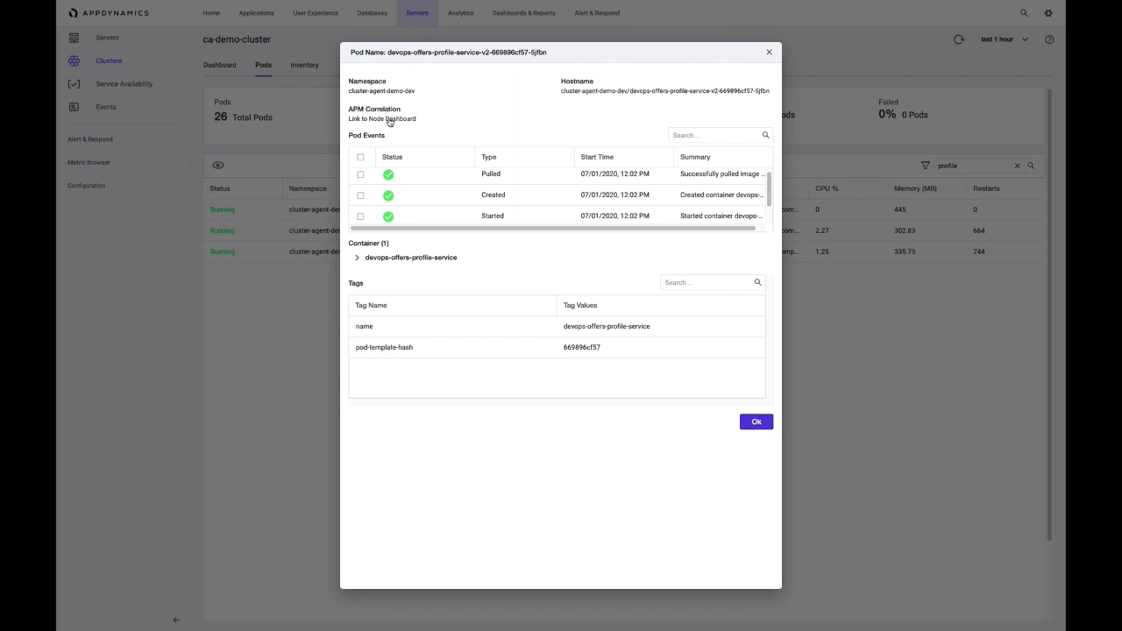
- Follow the pod's APM Correlation link to the ProfileService-3 node dashboard
click(382, 120)
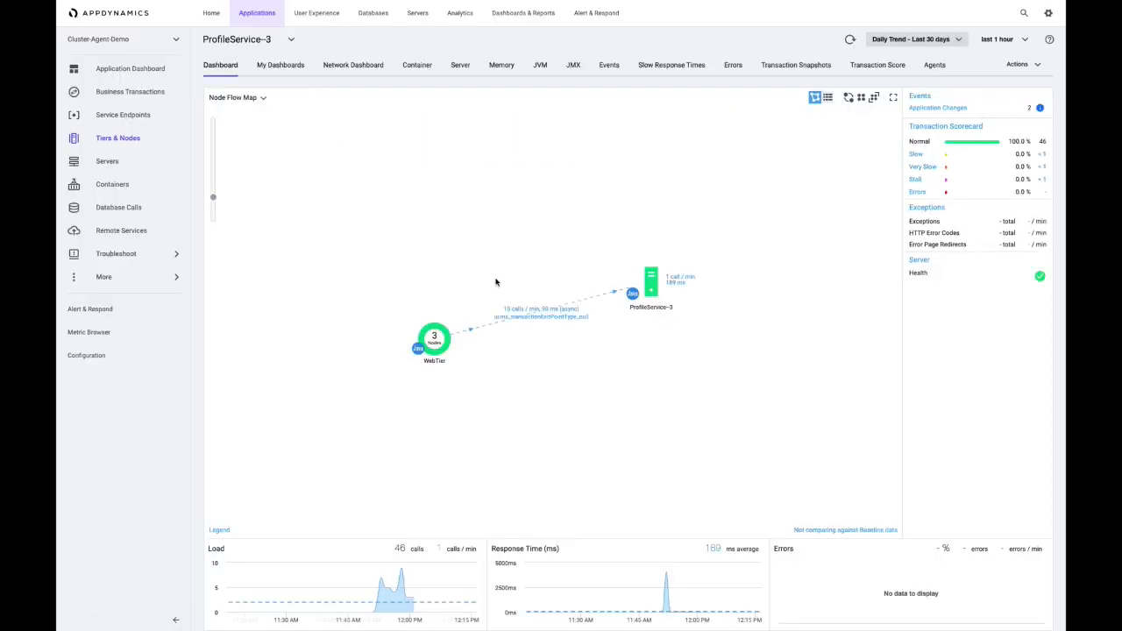
mouse_move(484, 281)
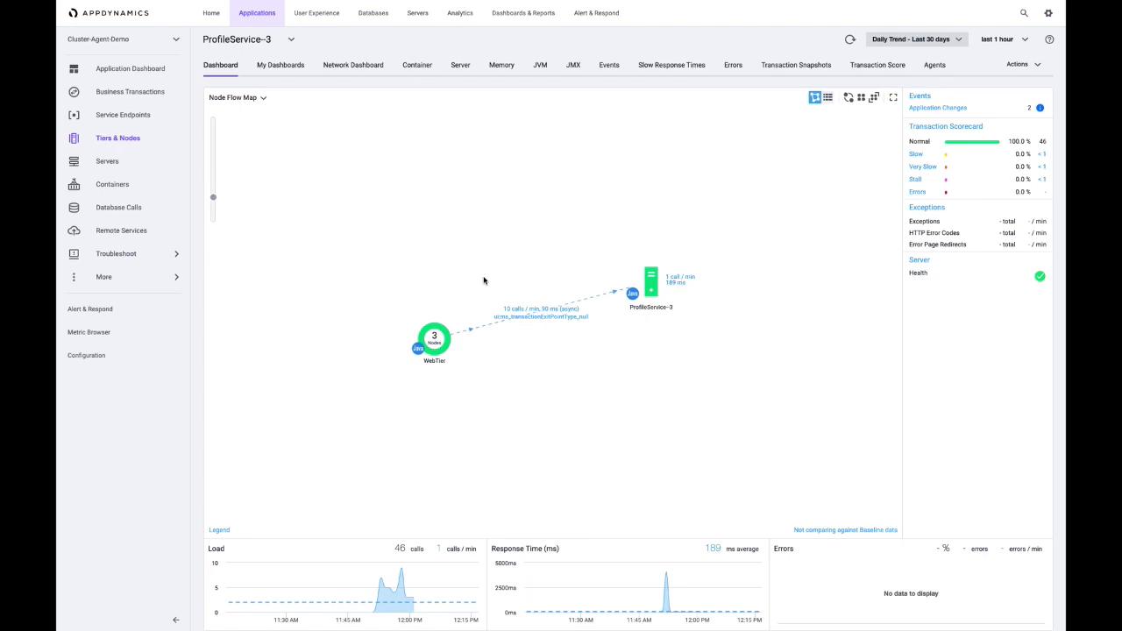
mouse_move(668, 320)
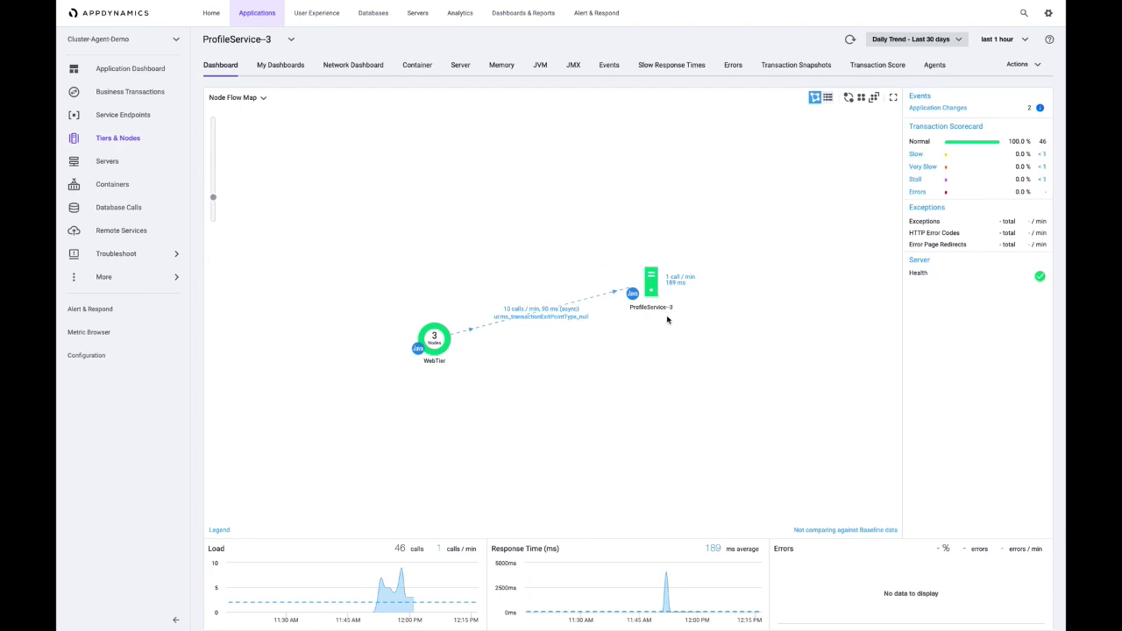
mouse_move(631, 337)
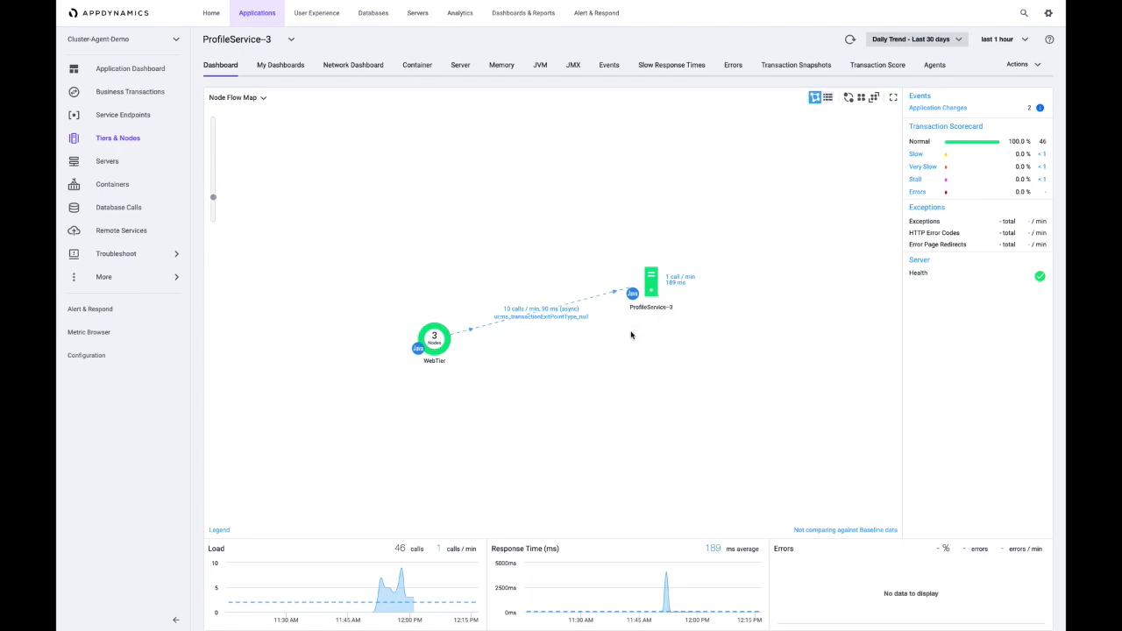
mouse_move(503, 362)
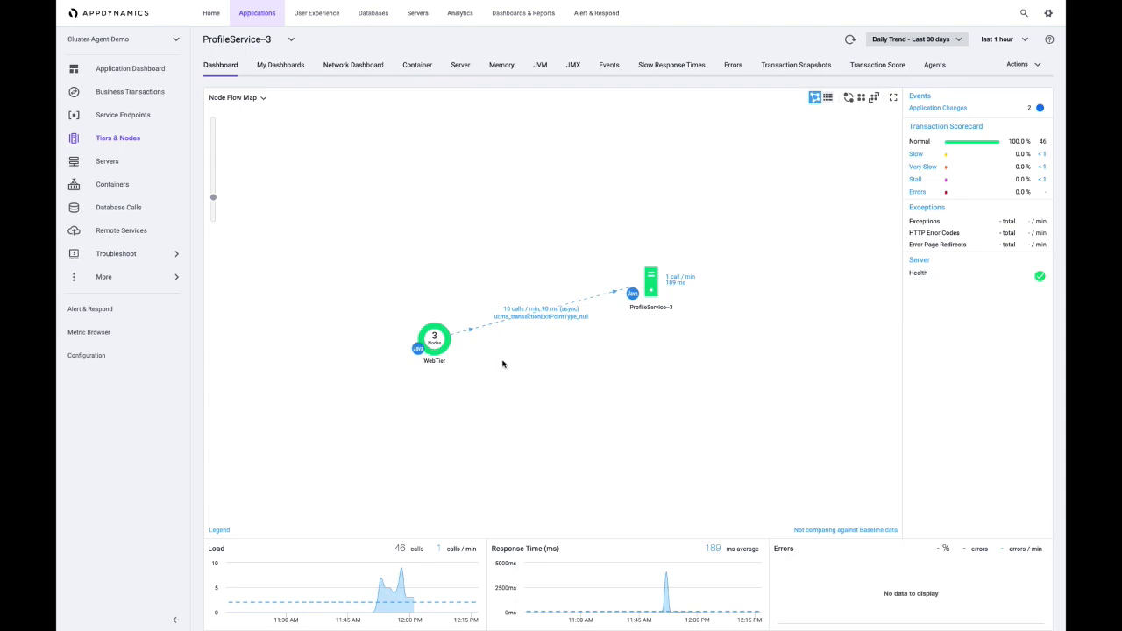
mouse_move(494, 366)
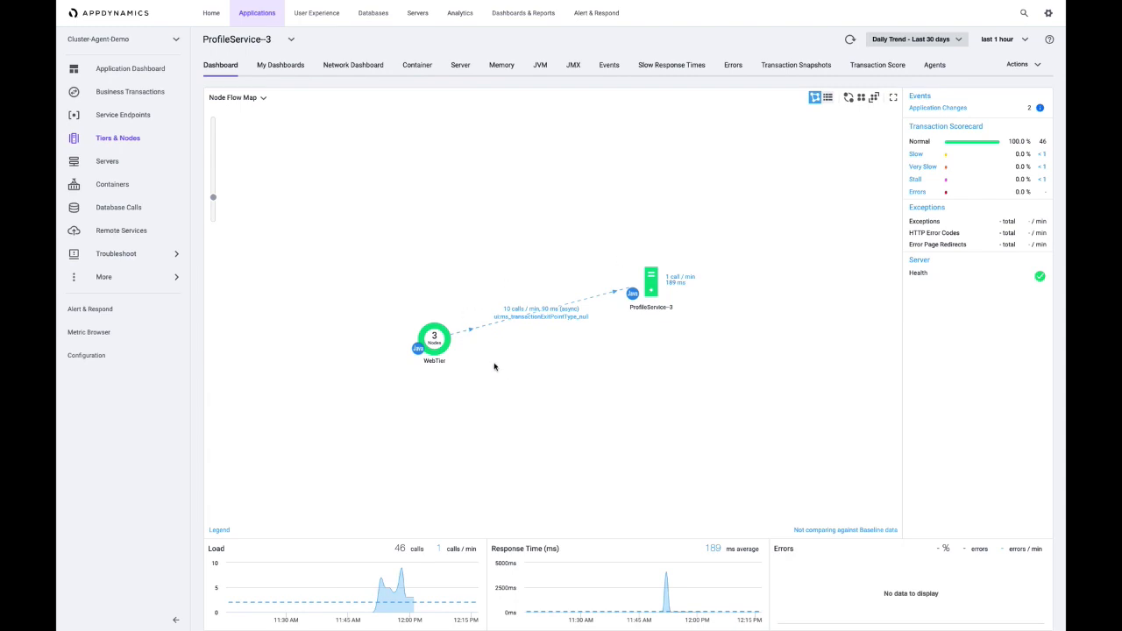
mouse_move(653, 324)
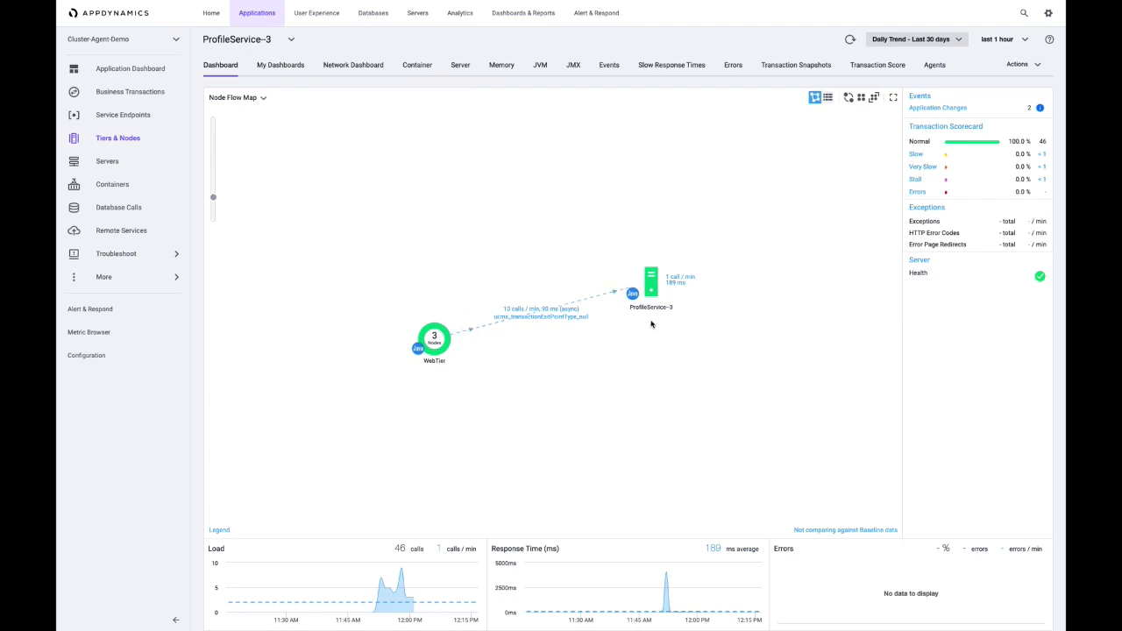
mouse_move(652, 322)
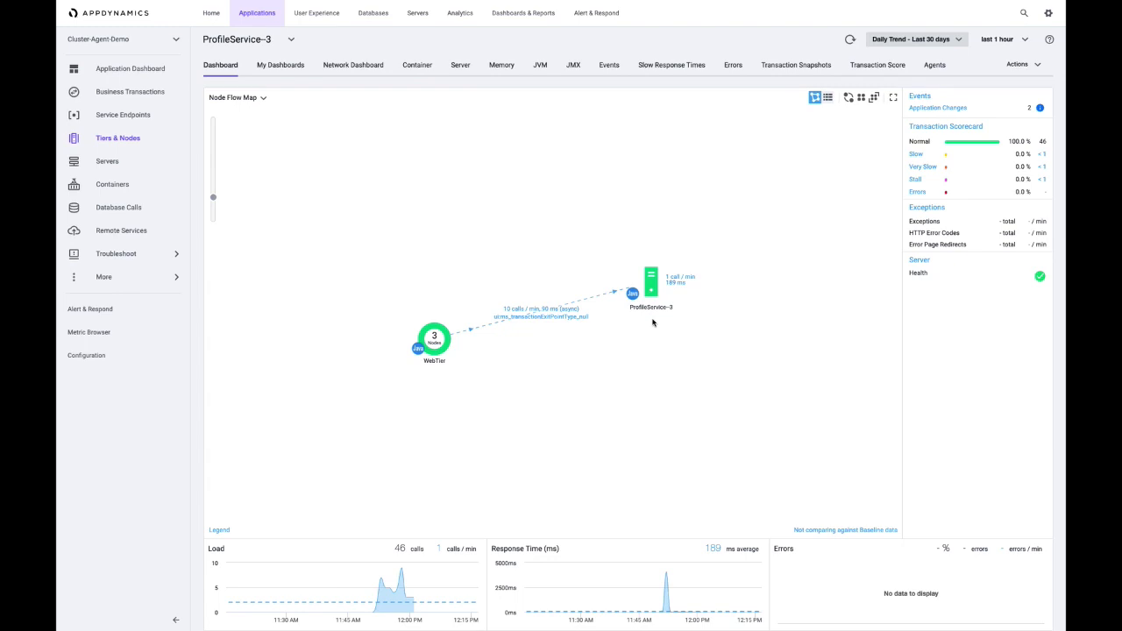
mouse_move(652, 322)
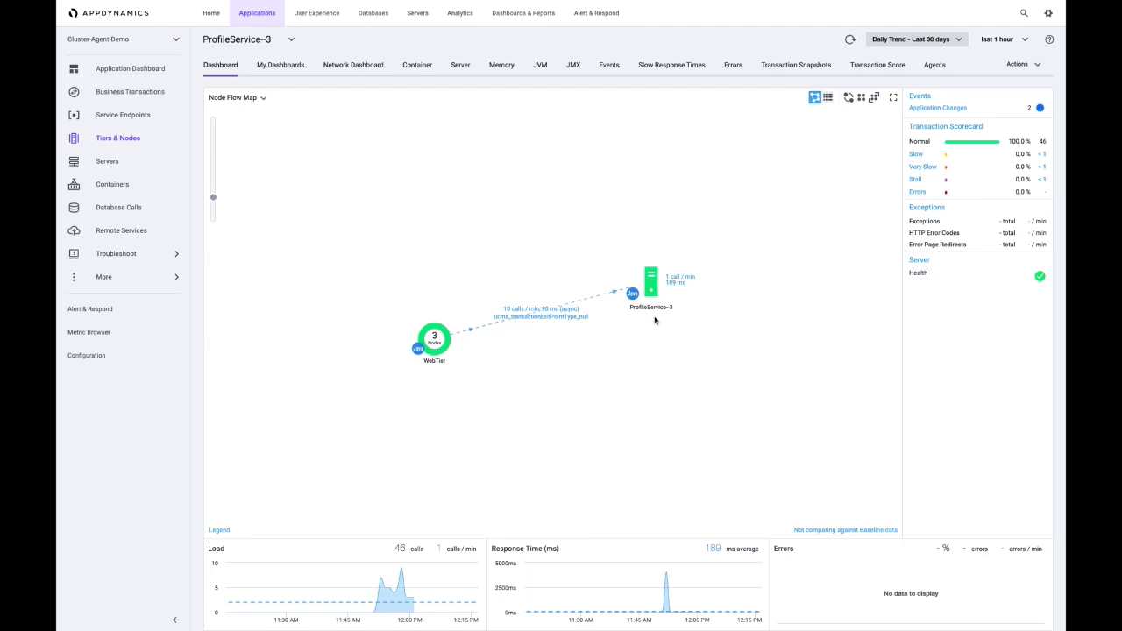
mouse_move(585, 349)
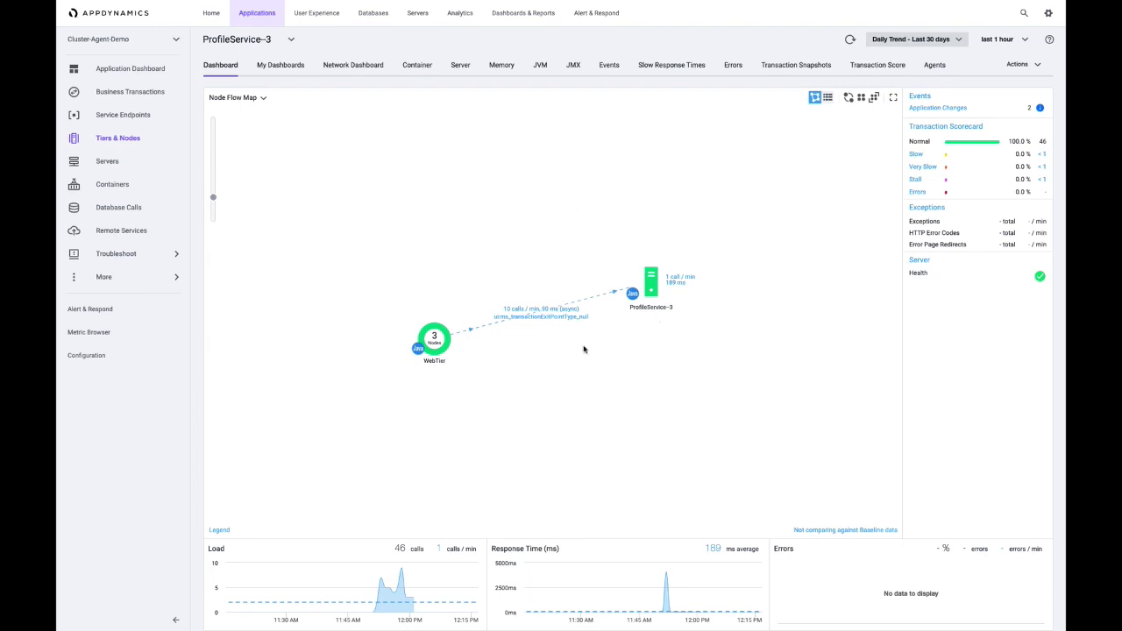
mouse_move(501, 64)
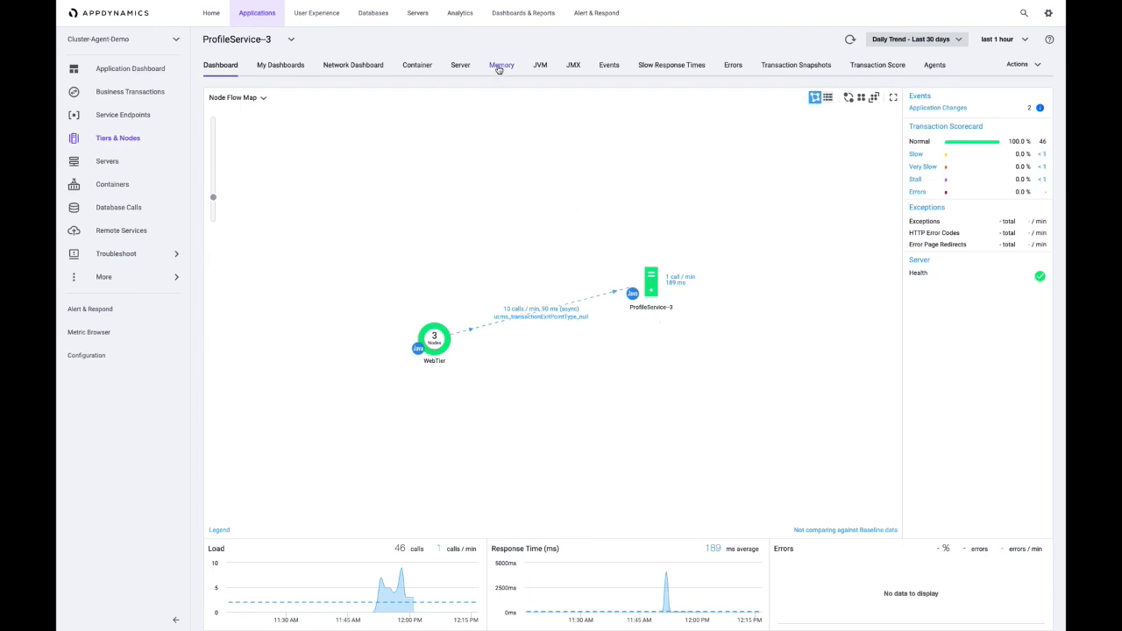
- Show ProfileService-3's Memory heap and GC metrics over the last 2 hours
click(501, 65)
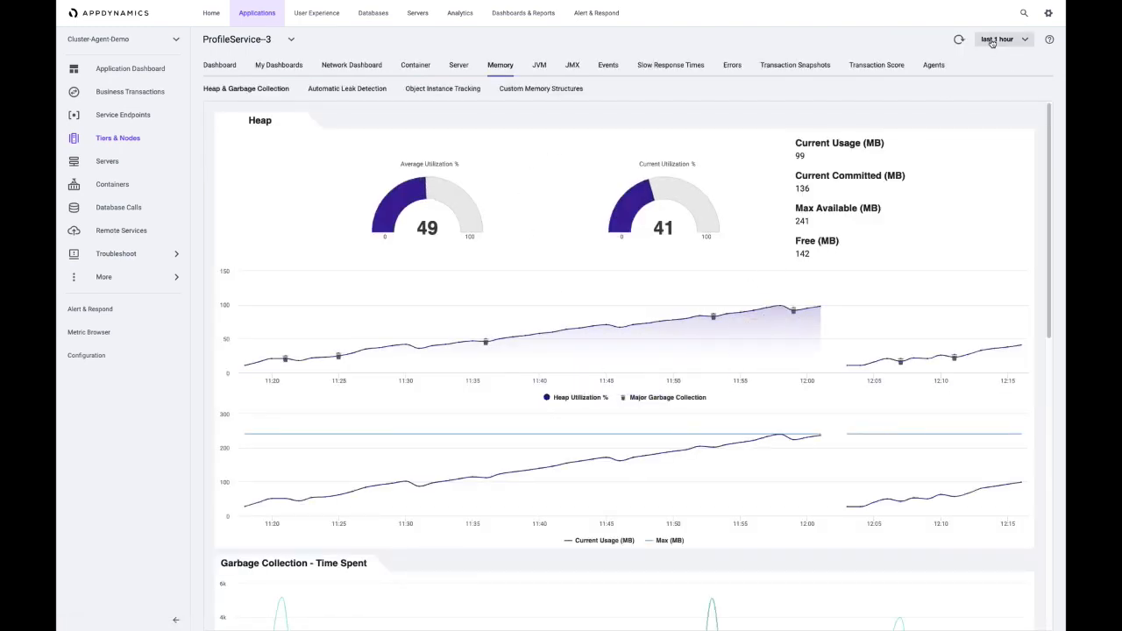
click(1001, 38)
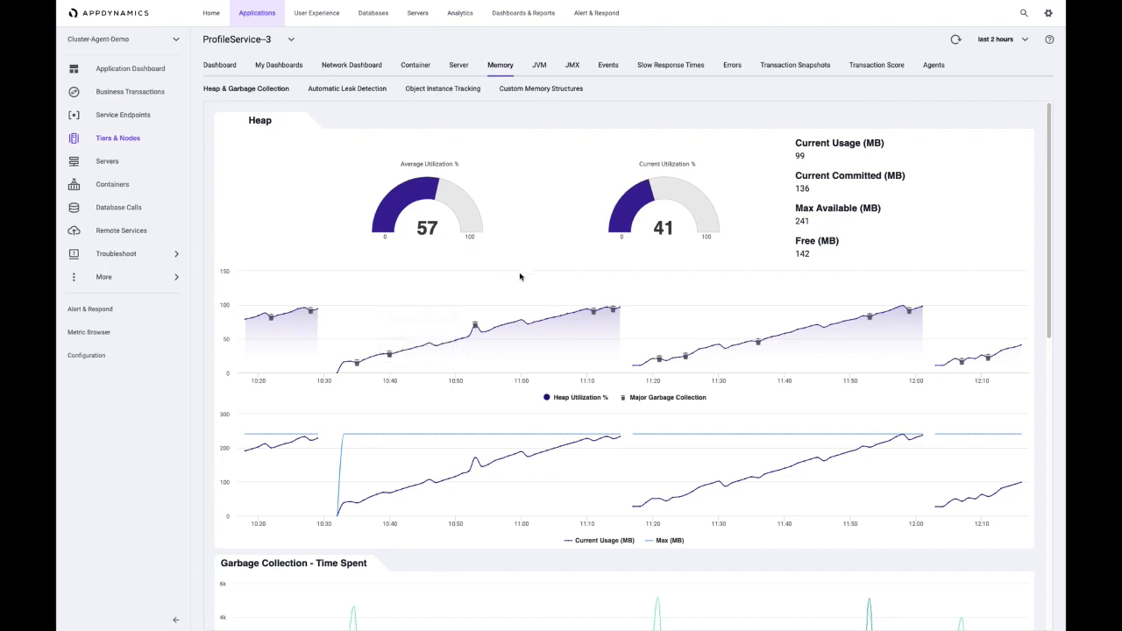
mouse_move(711, 349)
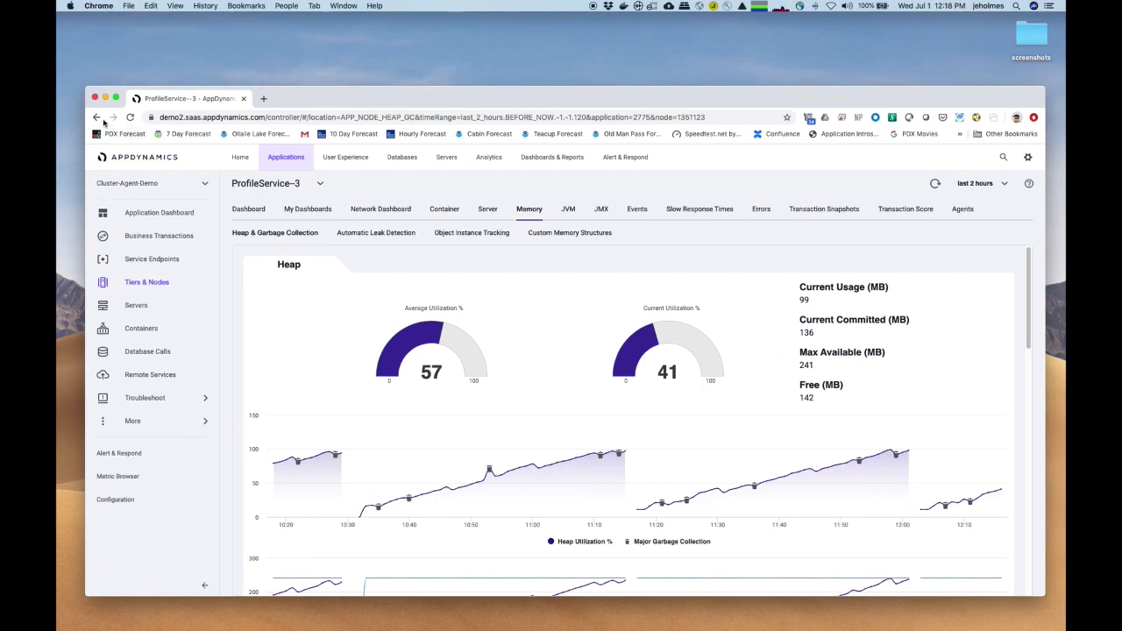
- Back in ca-demo-cluster, filter pods by 'offers-w' and open the v3 devops-offers-web pod's details
click(96, 115)
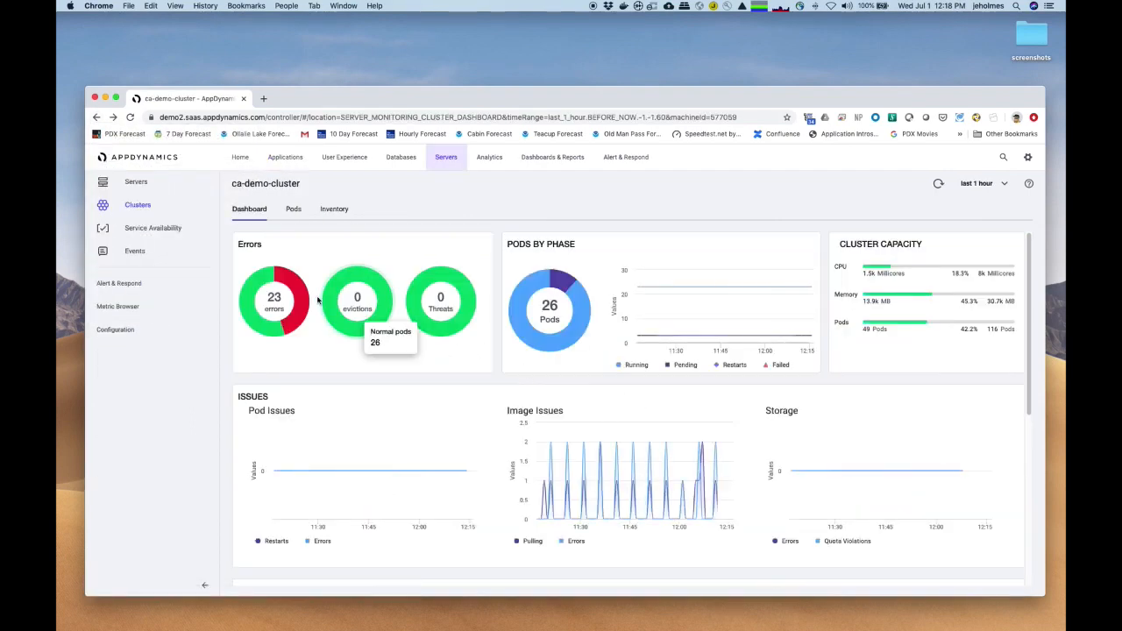
click(291, 208)
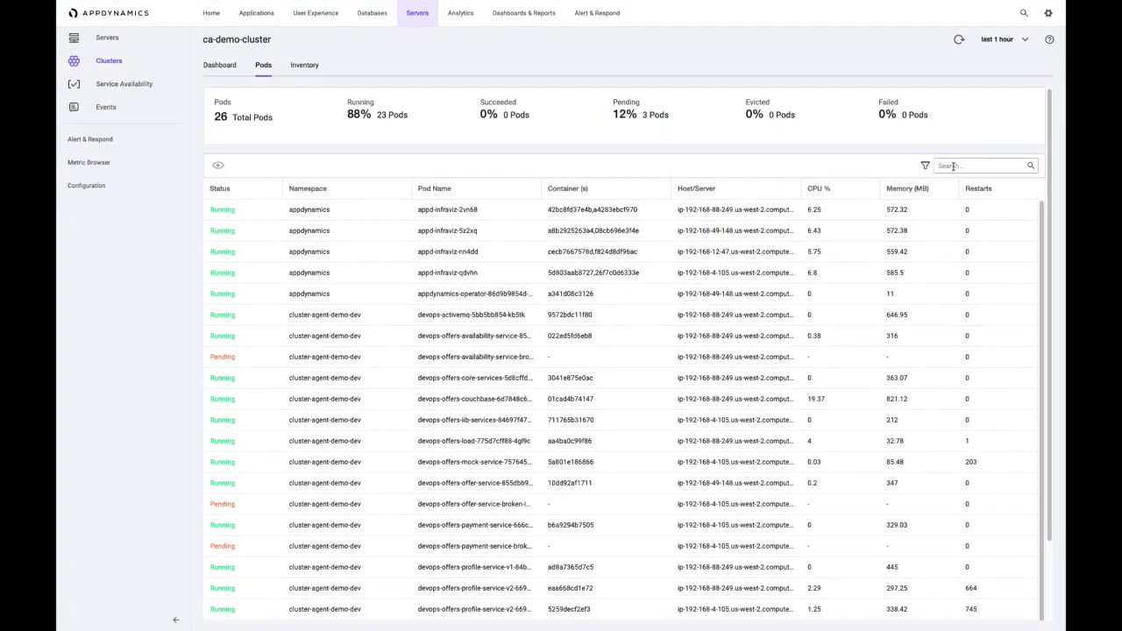
click(981, 165)
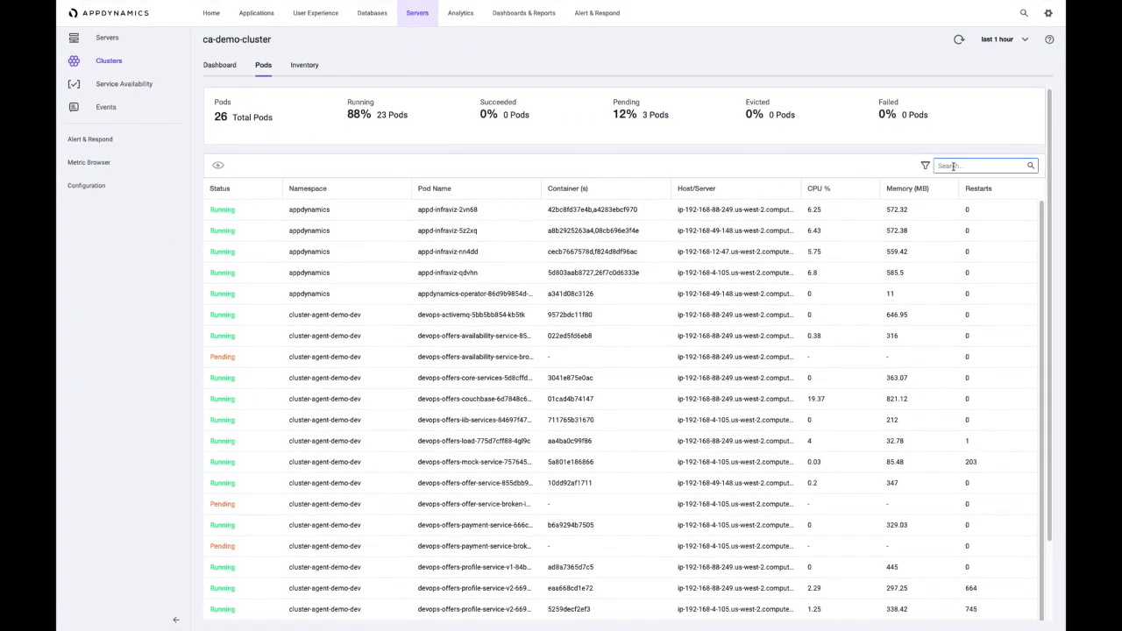
text(offers-web)
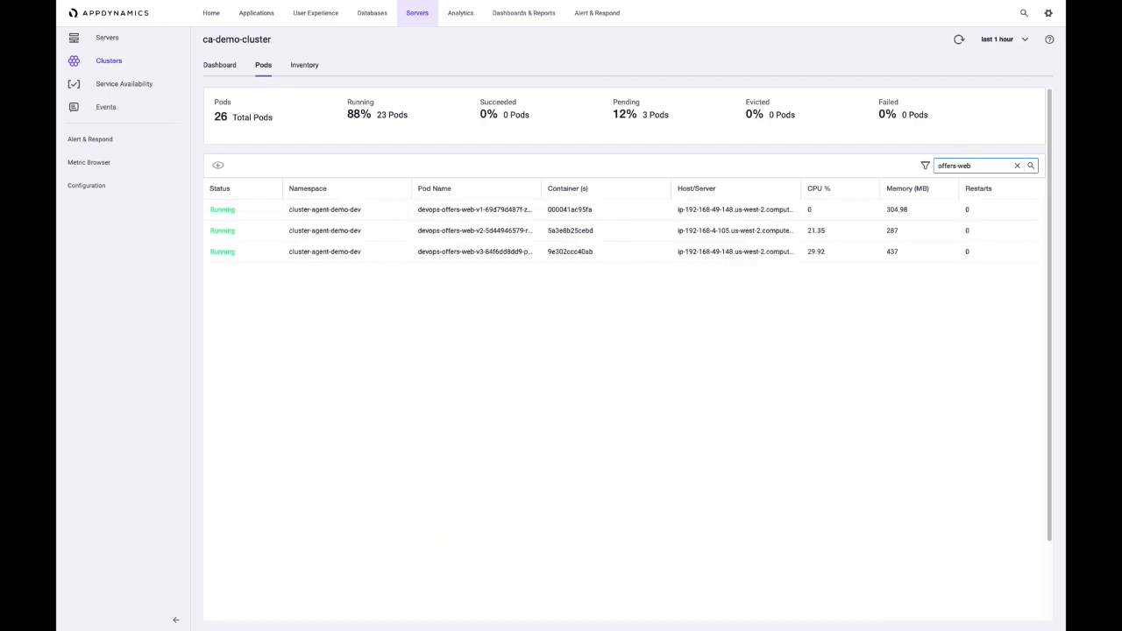
drag(539, 187, 593, 187)
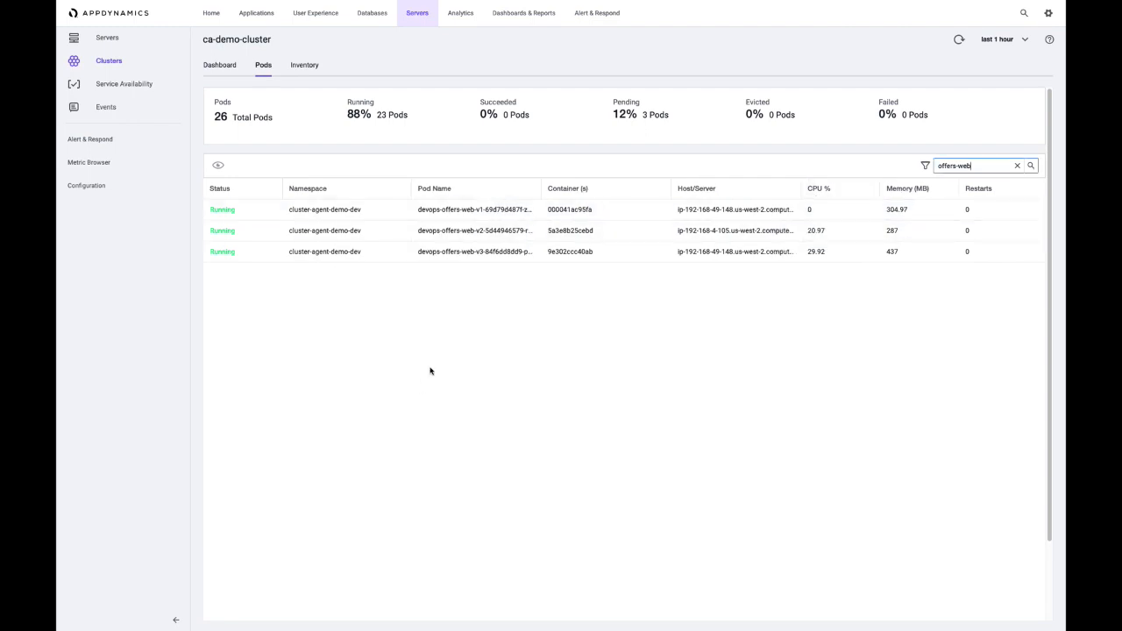
click(475, 253)
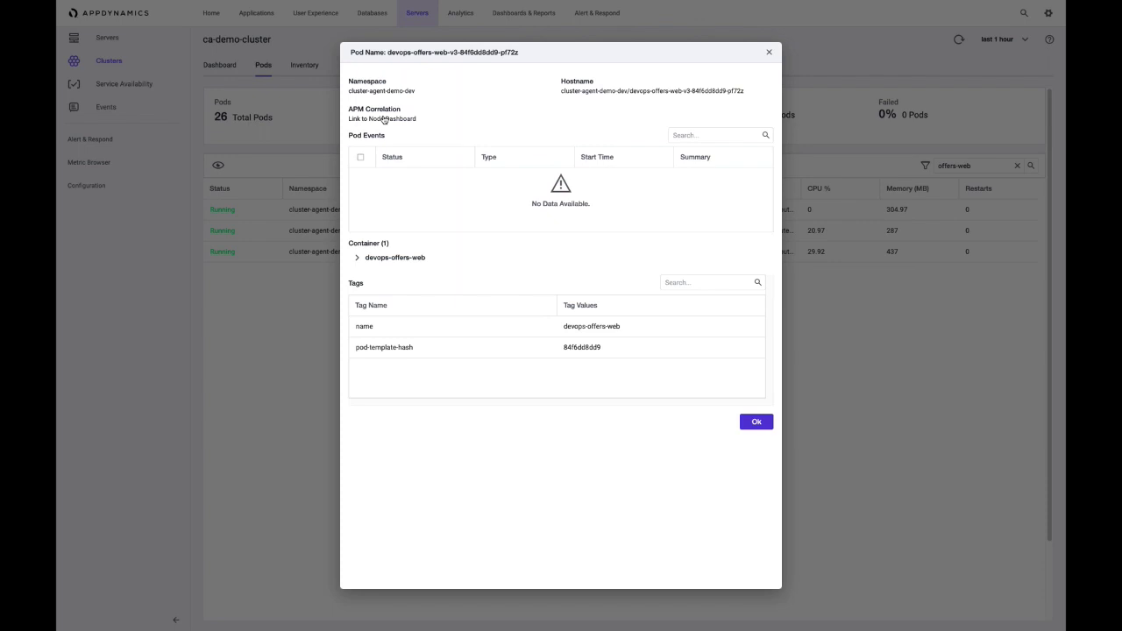
- Follow the pod's APM Correlation link to the WebTier-6 node dashboard
click(380, 119)
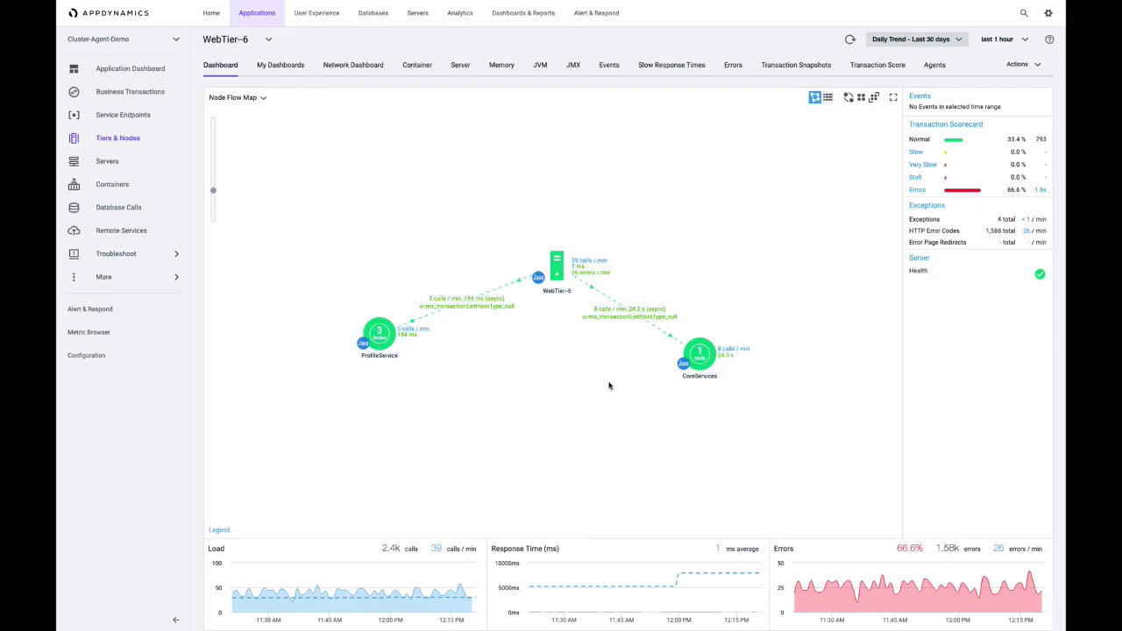
mouse_move(601, 376)
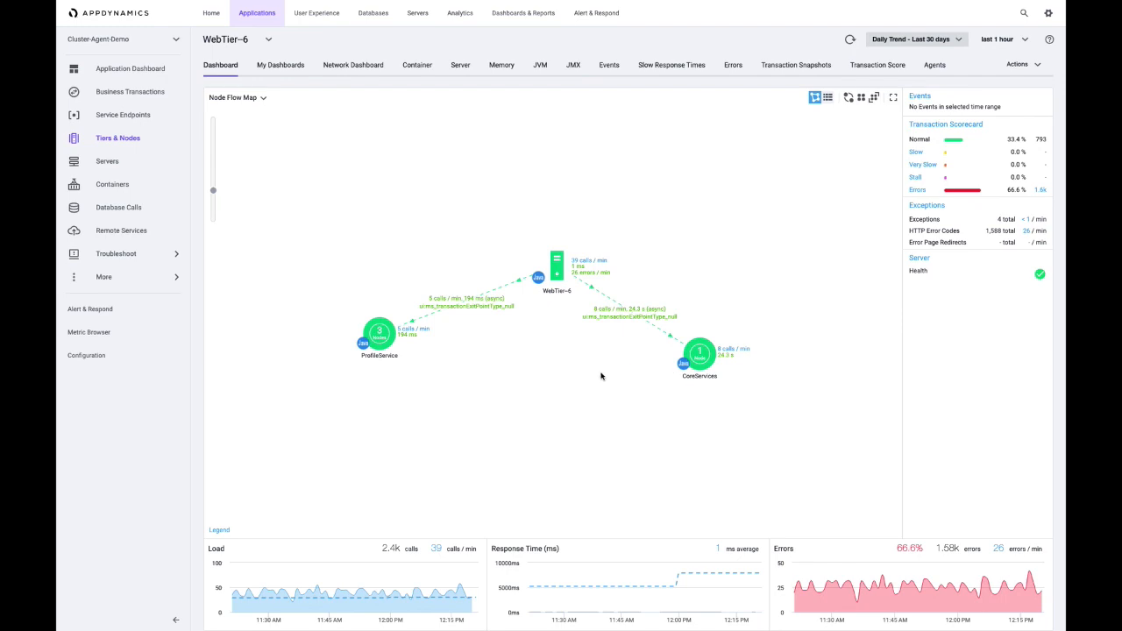
mouse_move(718, 193)
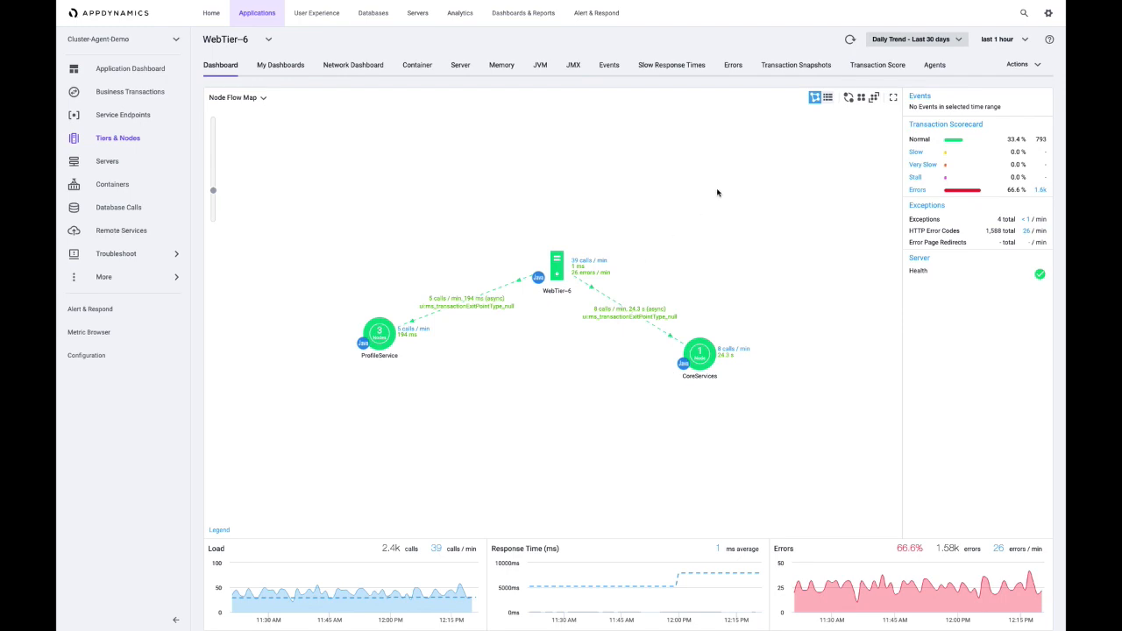
mouse_move(714, 168)
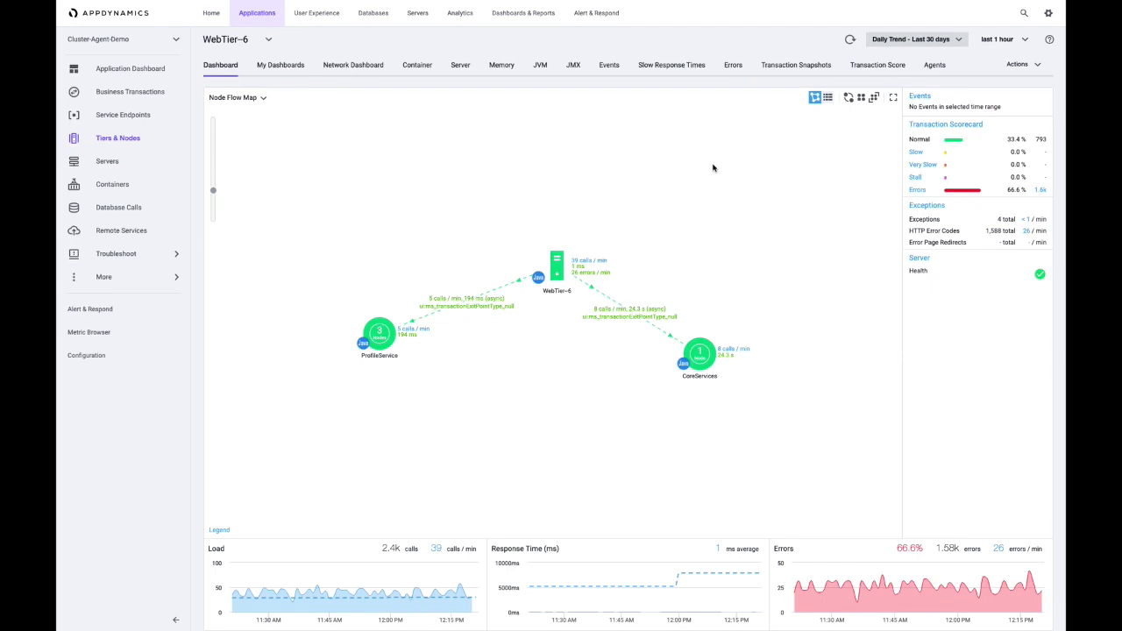
mouse_move(671, 65)
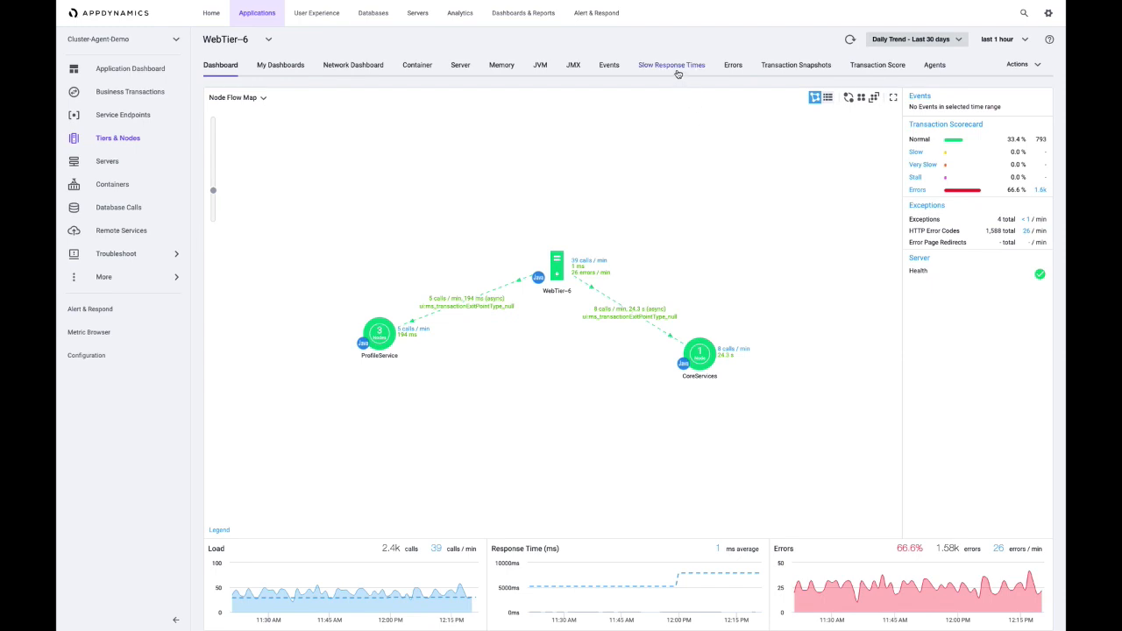
- View WebTier-6's Slow Response Times snapshots and open a slow transaction's call graph
click(672, 63)
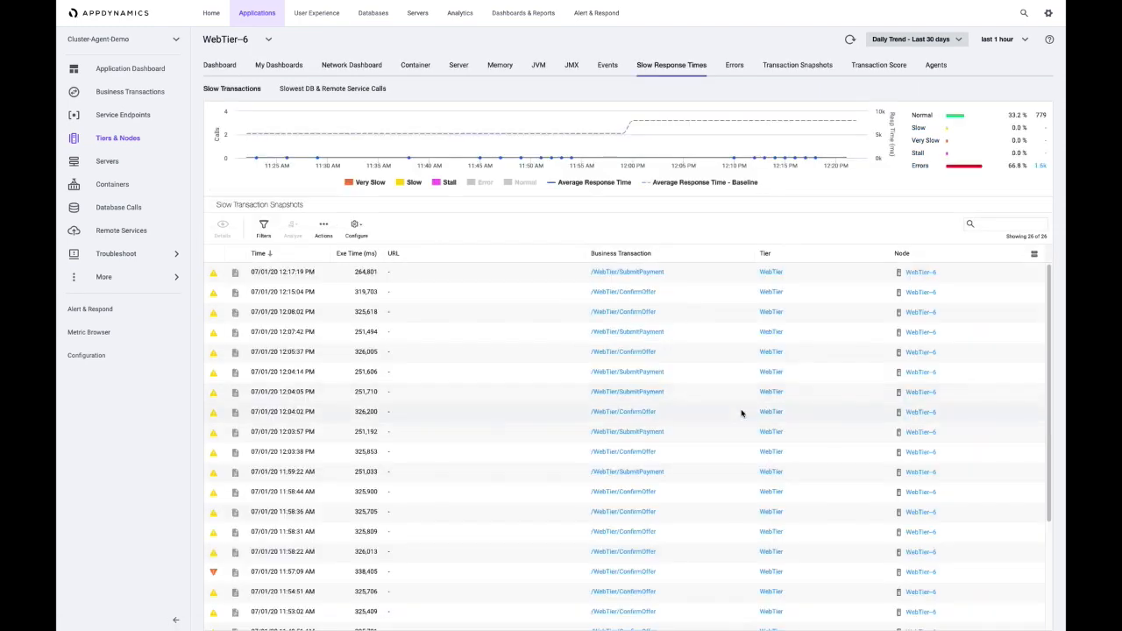
mouse_move(771, 410)
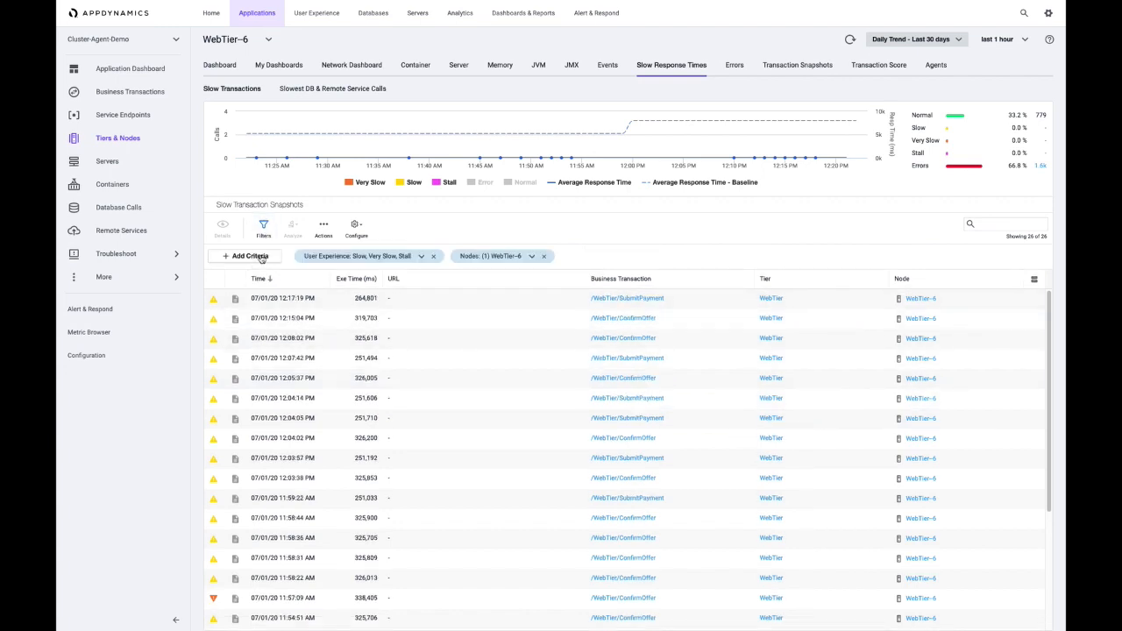
click(249, 256)
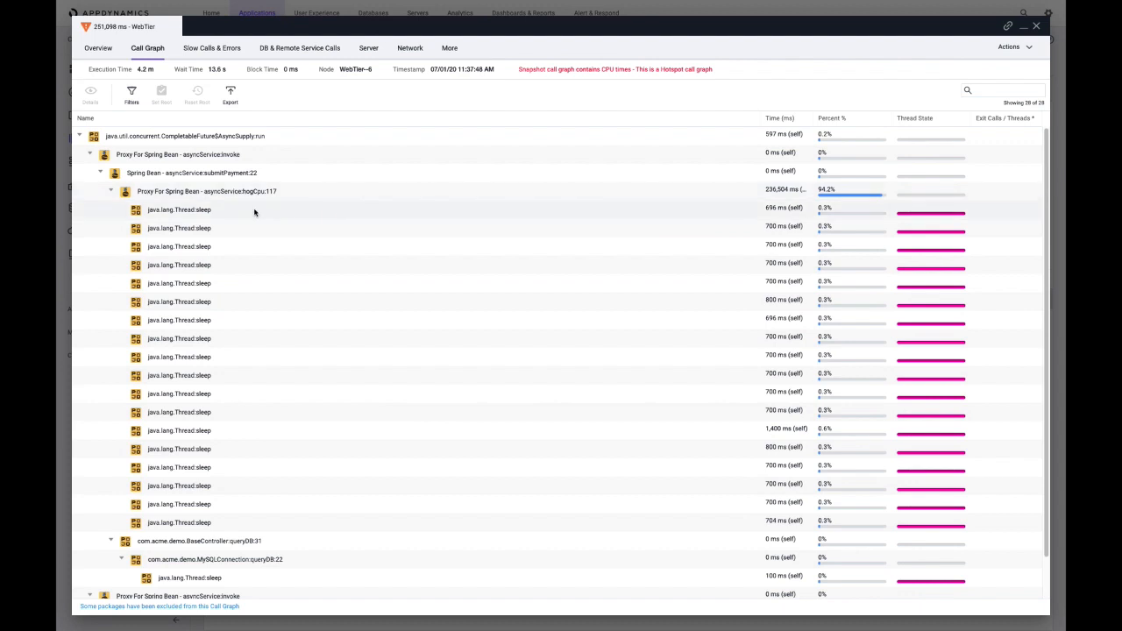
mouse_move(254, 193)
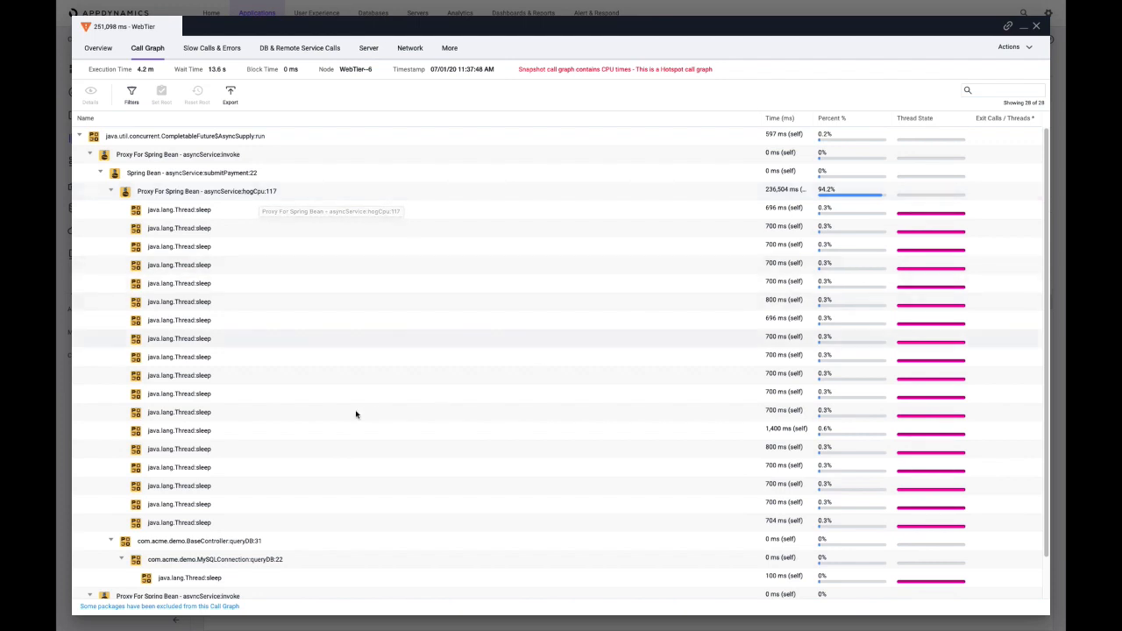
mouse_move(270, 340)
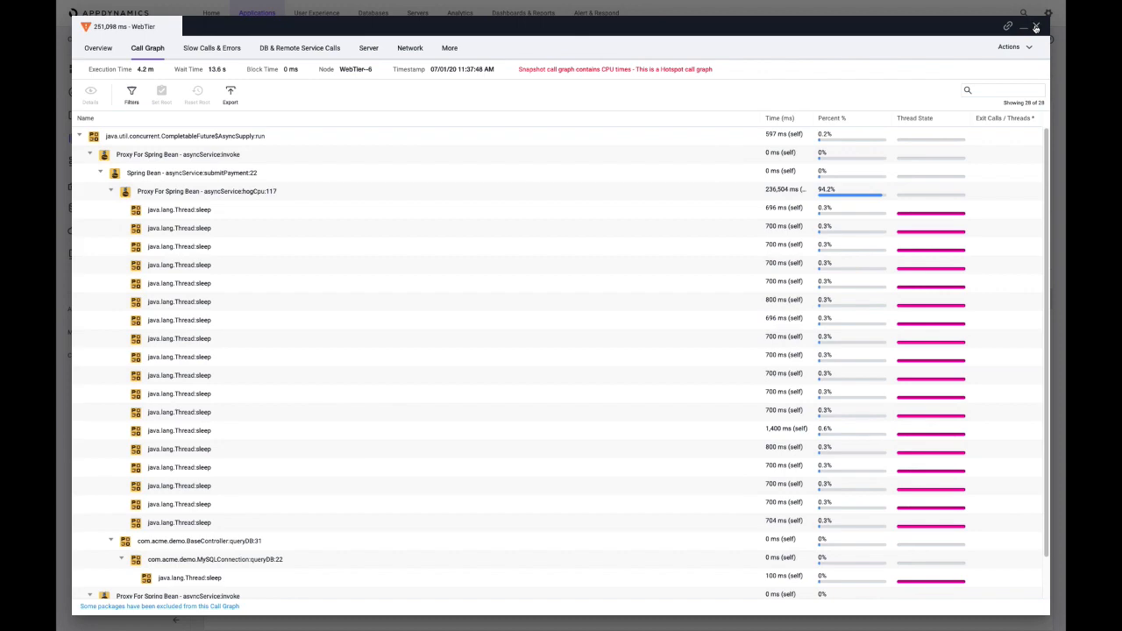
- Close the SubmitPayment snapshot, returning to WebTier-6's slow transaction list
click(1034, 26)
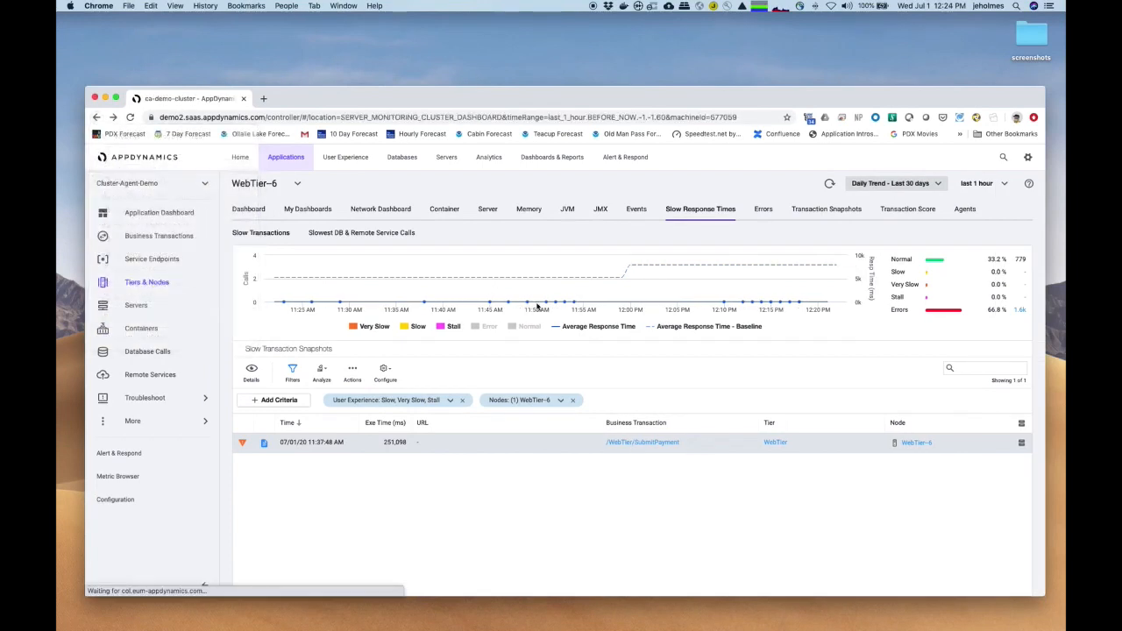
- Return to the ca-demo-cluster Inventory page showing 26 pods and 2 namespaces
click(445, 158)
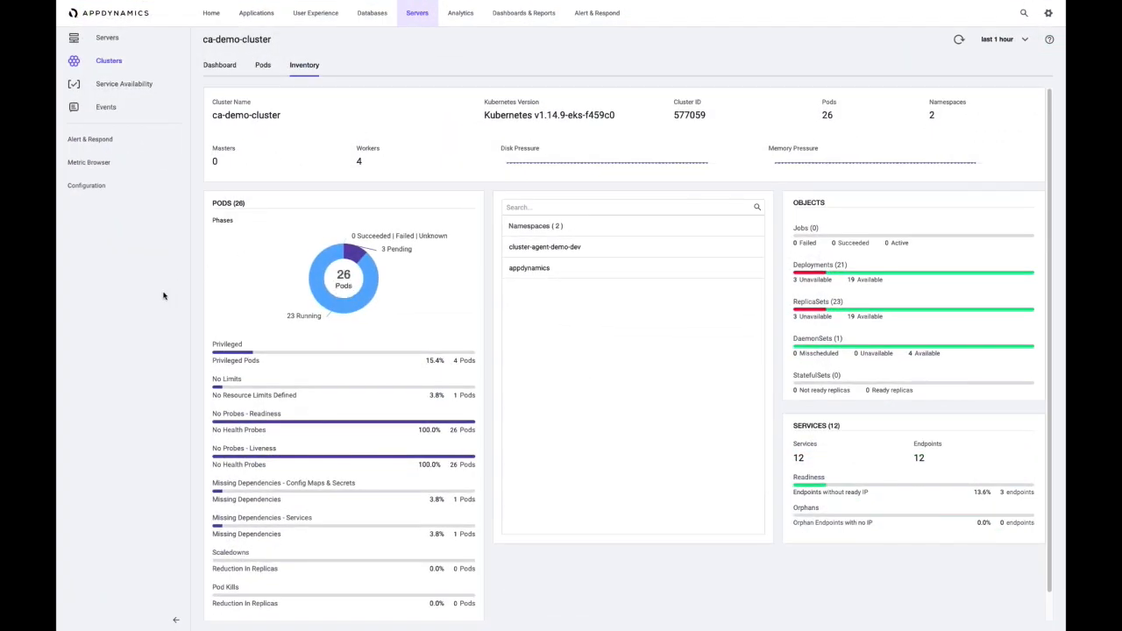
mouse_move(727, 359)
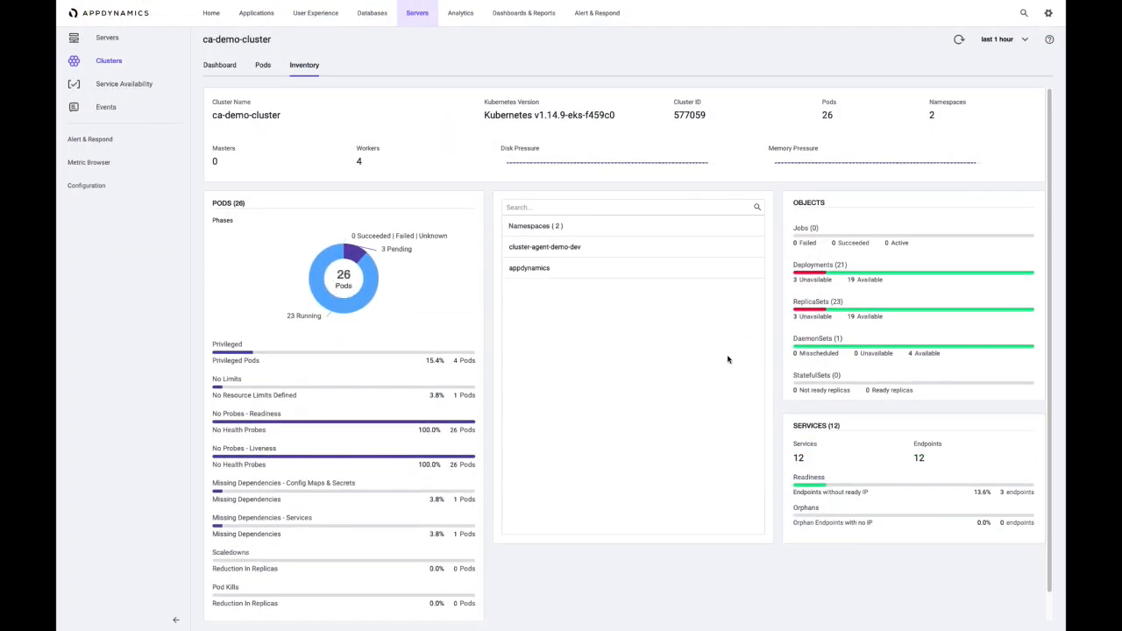
mouse_move(782, 282)
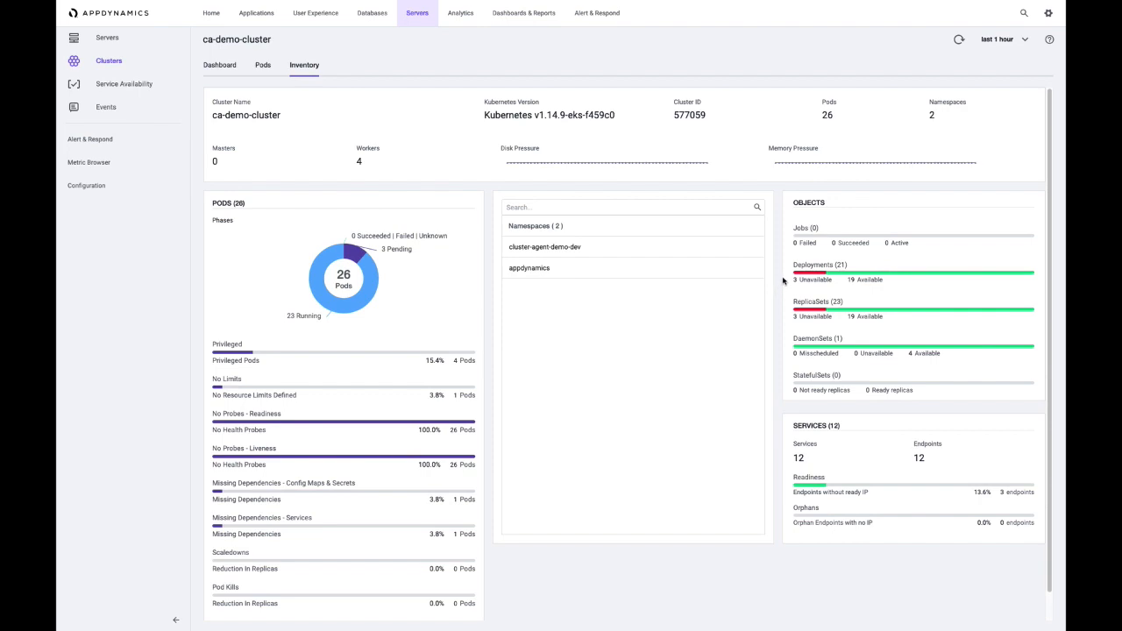
mouse_move(586, 302)
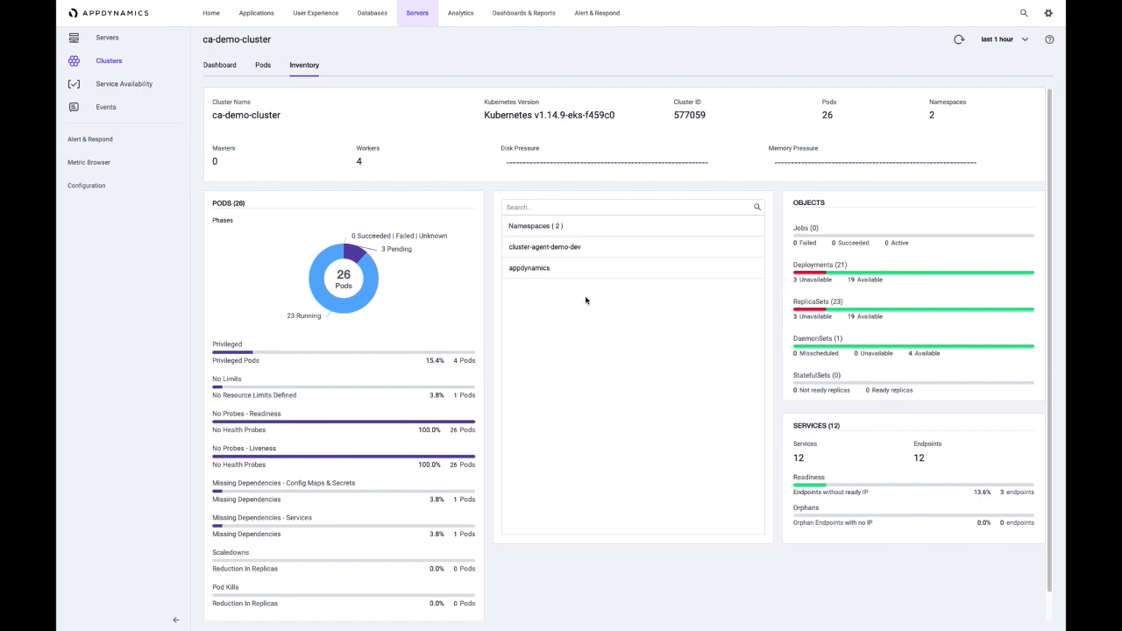
mouse_move(584, 306)
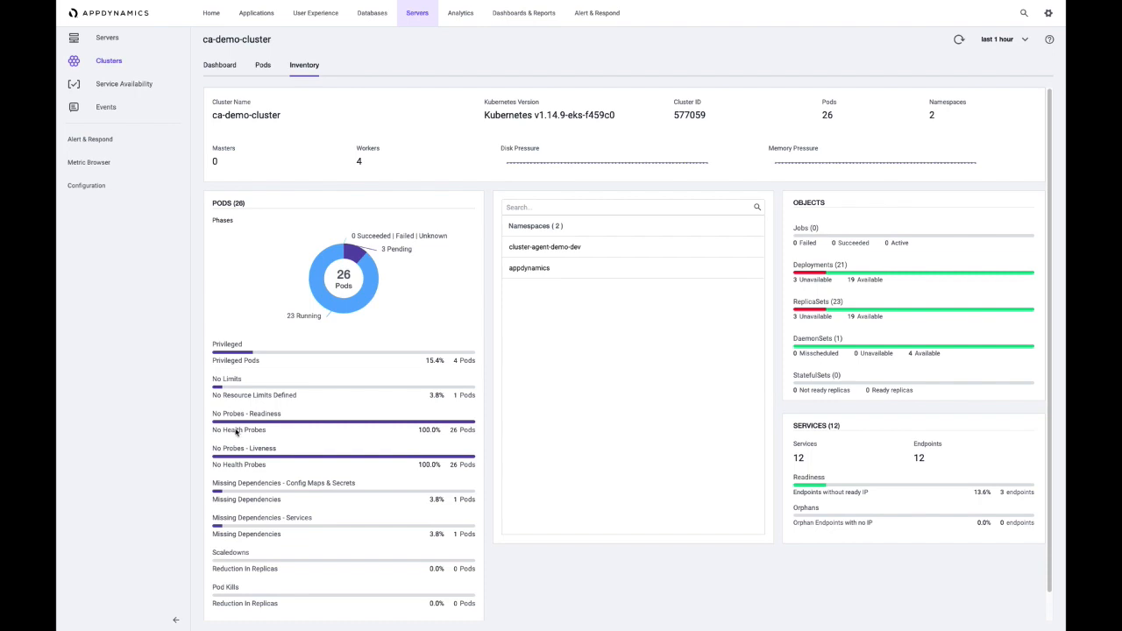
mouse_move(270, 453)
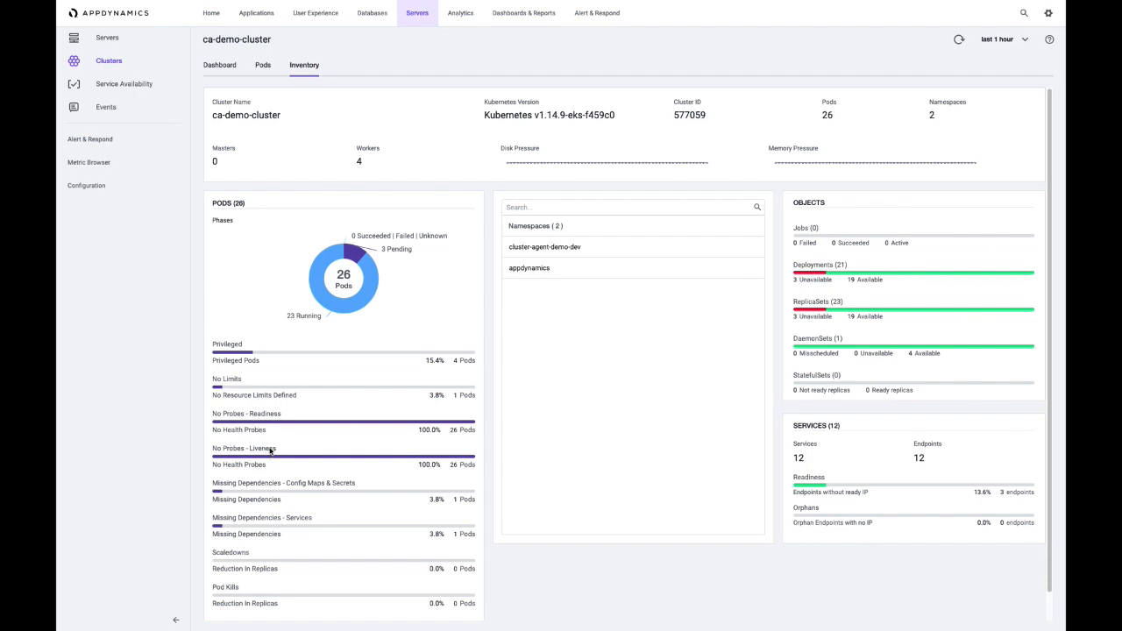
mouse_move(424, 442)
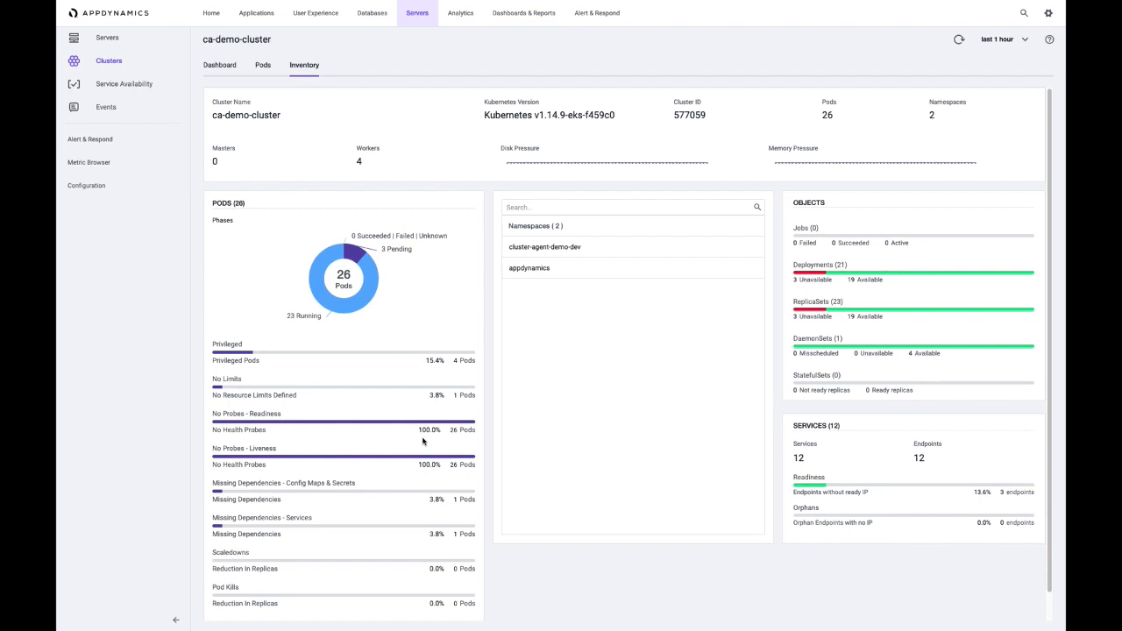
mouse_move(312, 533)
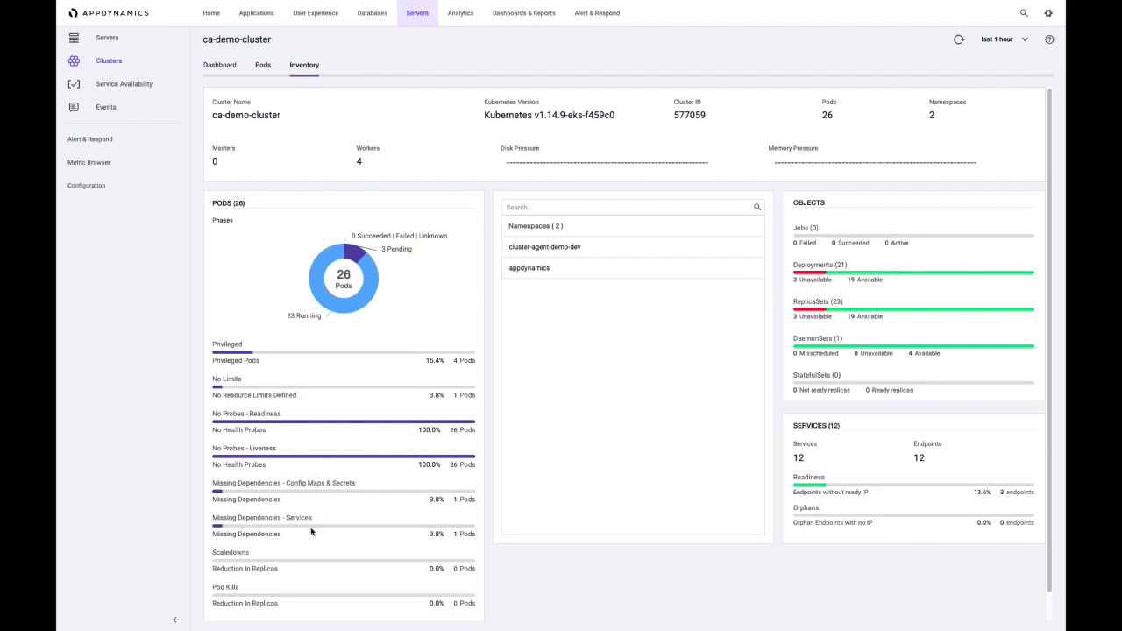